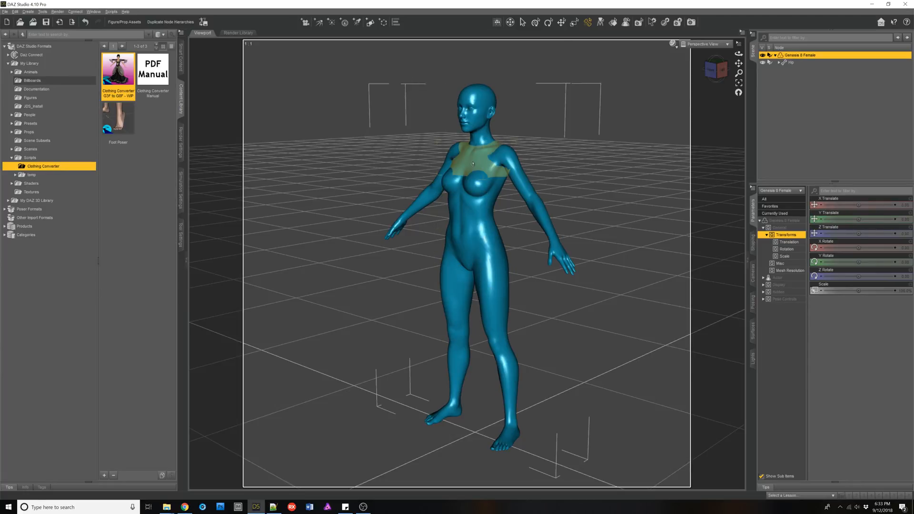
mouse_move(508, 160)
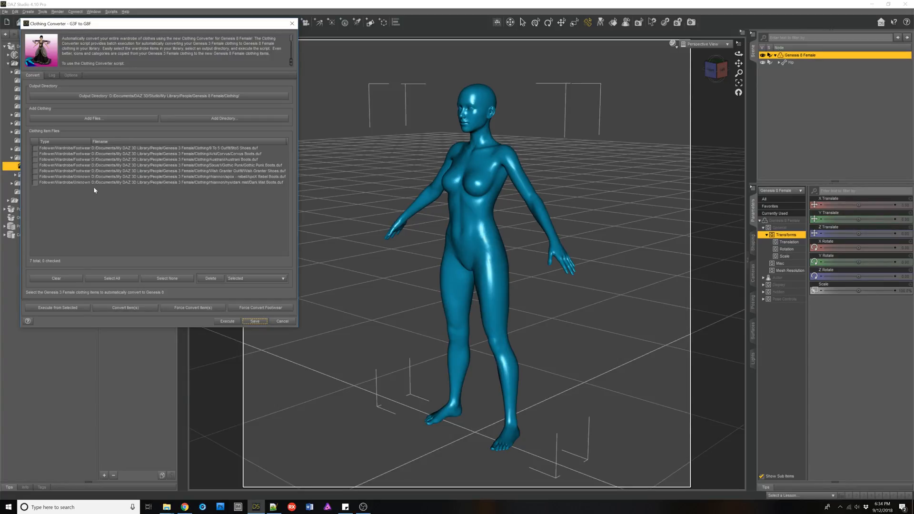
mouse_move(203, 177)
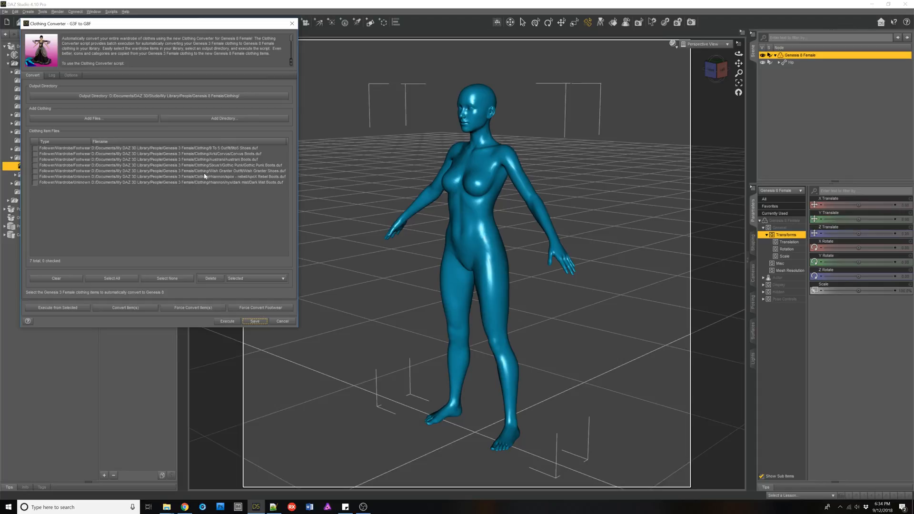
mouse_move(101, 181)
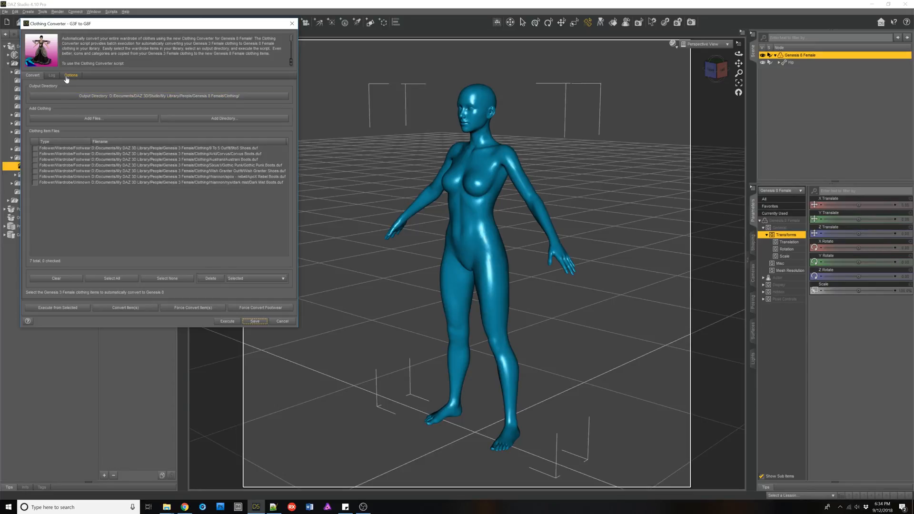
left_click(70, 75)
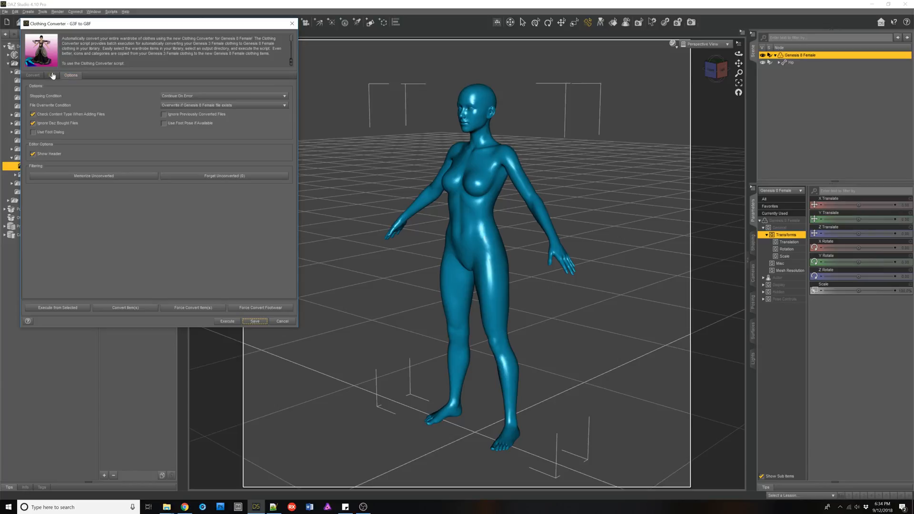
left_click(32, 74)
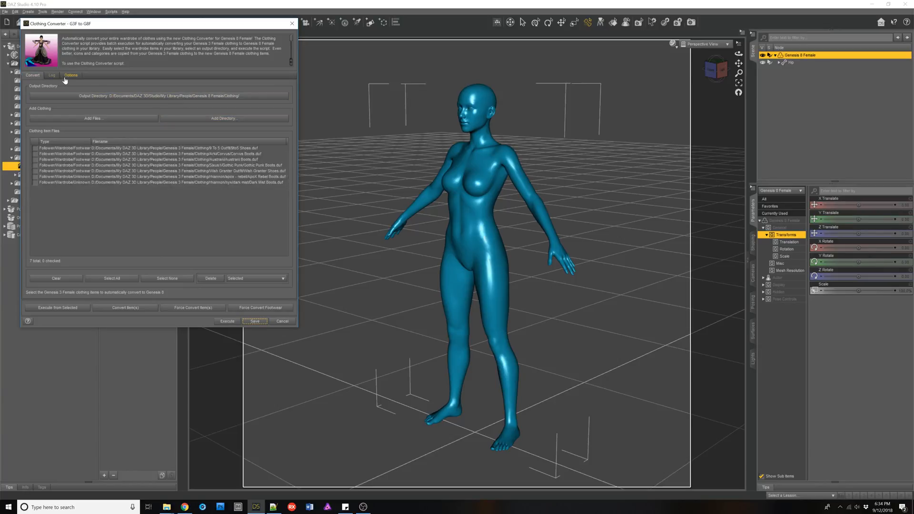
left_click(70, 75)
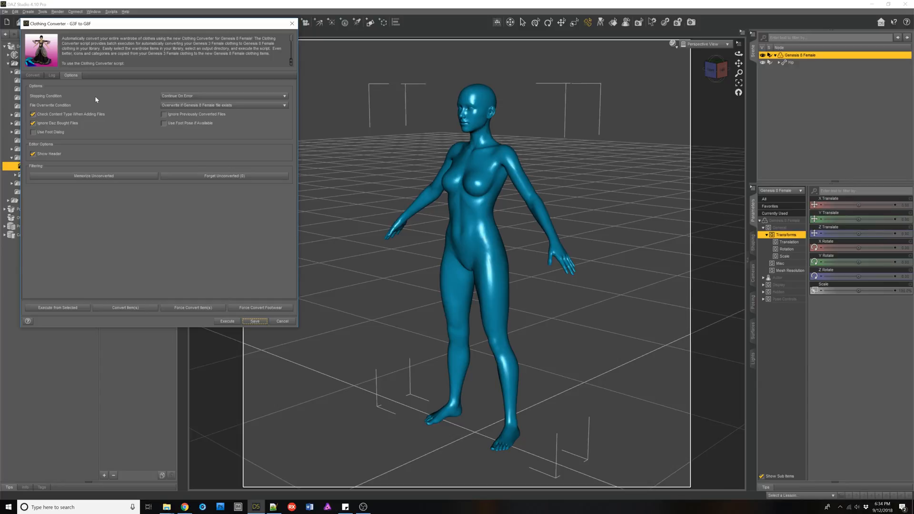
mouse_move(165, 123)
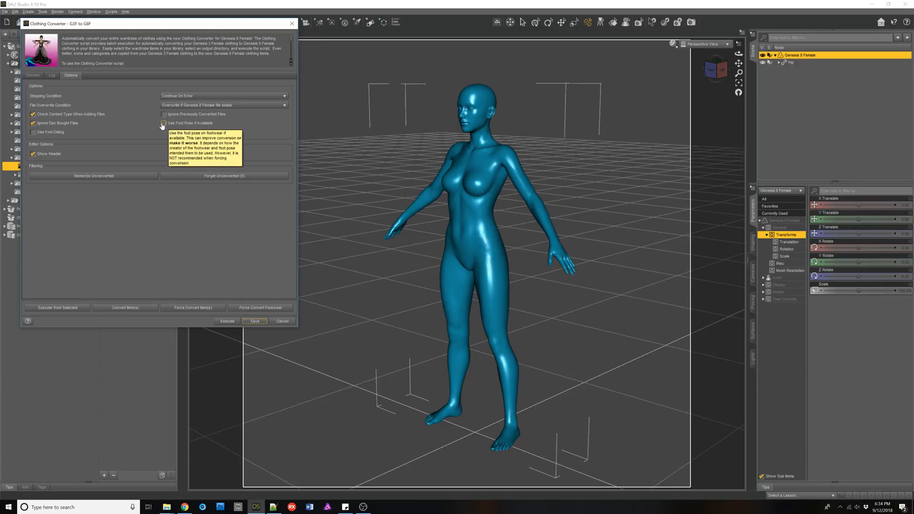
mouse_move(33, 131)
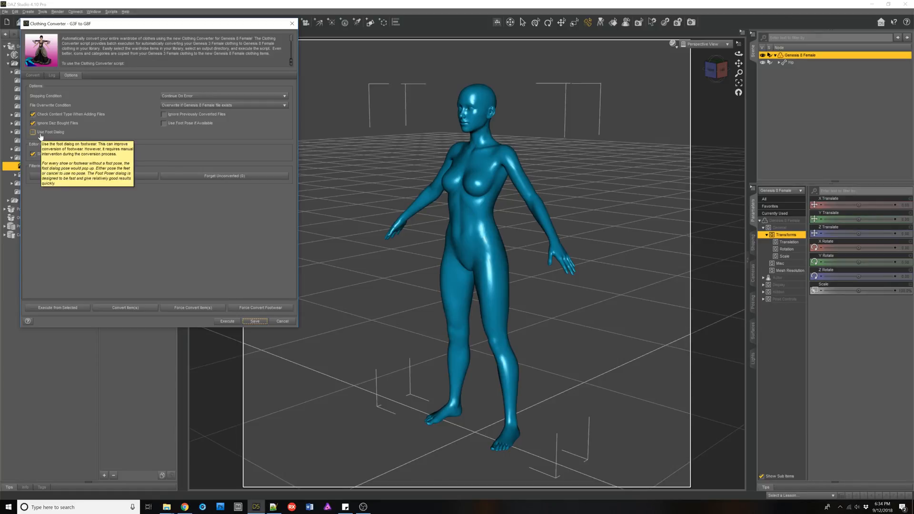
mouse_move(79, 137)
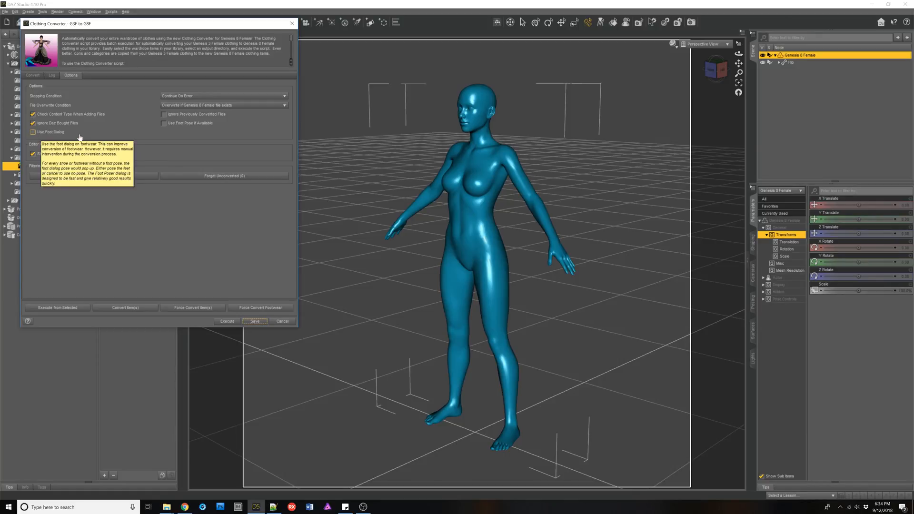
left_click(33, 74)
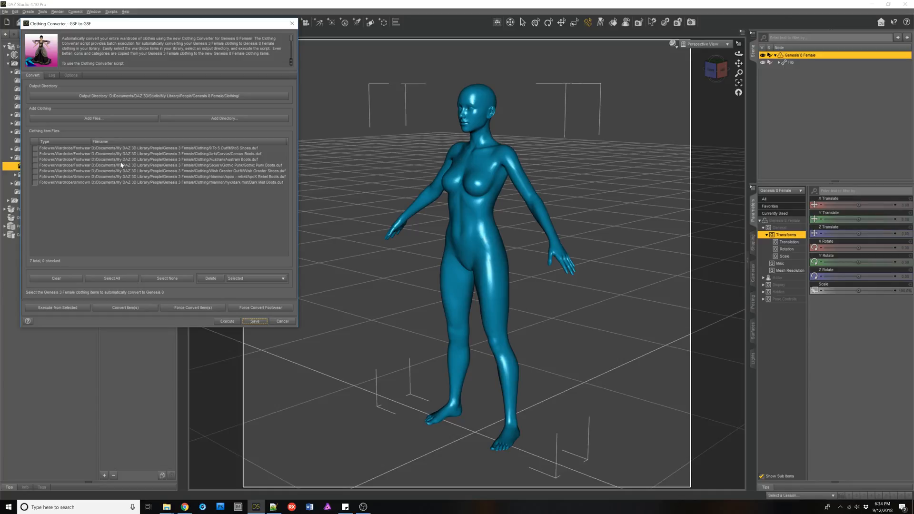
mouse_move(129, 174)
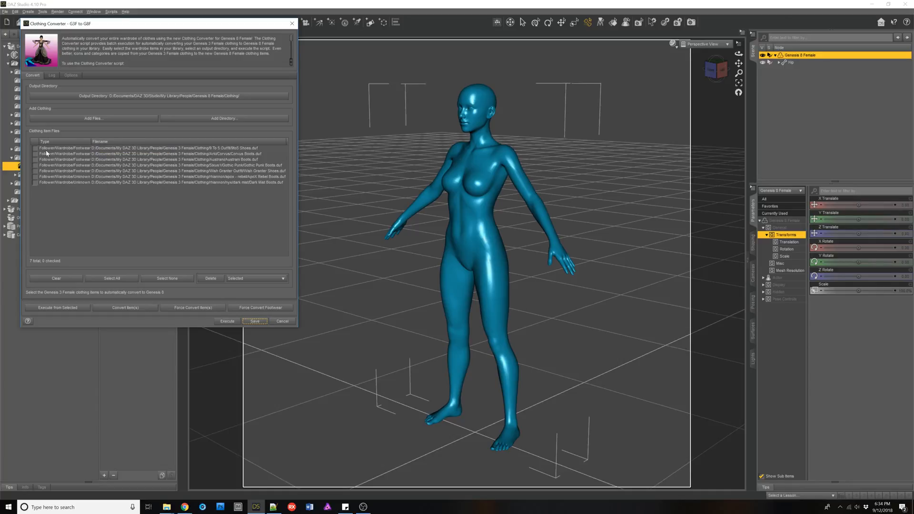
Step: Check all seven listed footwear files and execute the batch conversion to Genesis 8
left_click(110, 278)
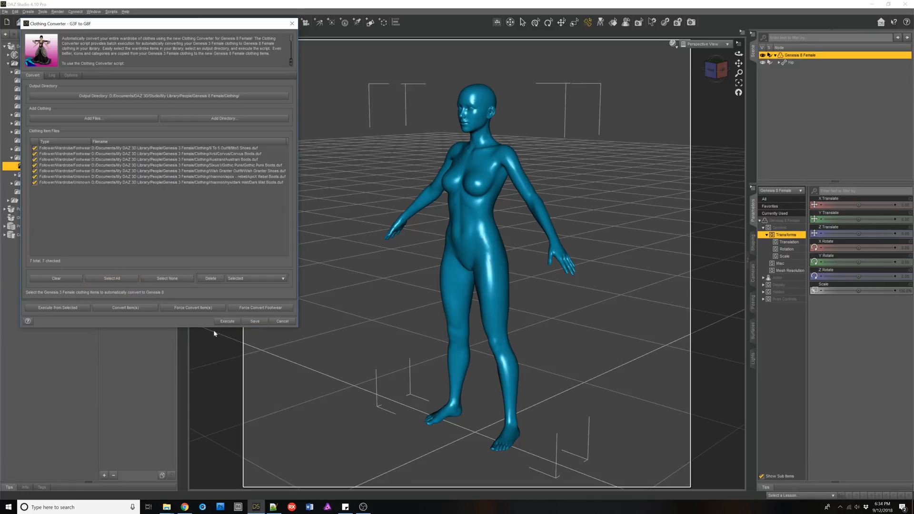
left_click(226, 321)
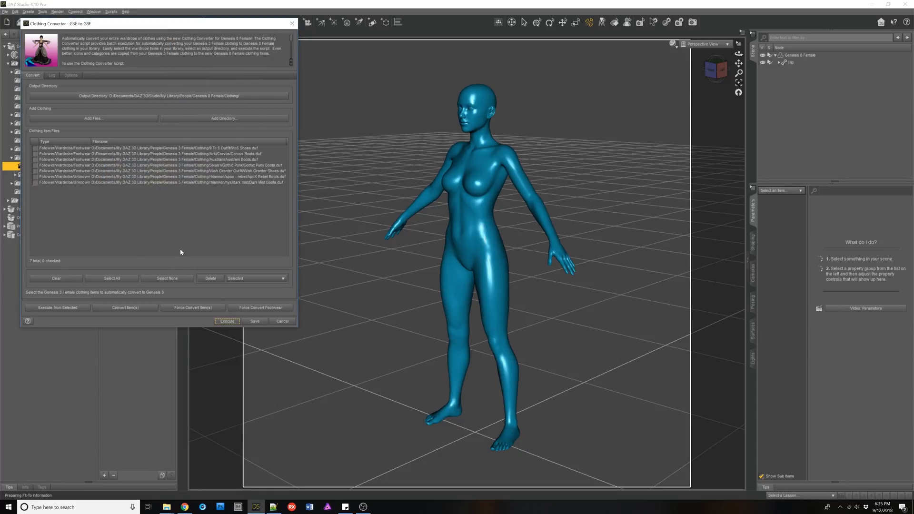
mouse_move(45, 73)
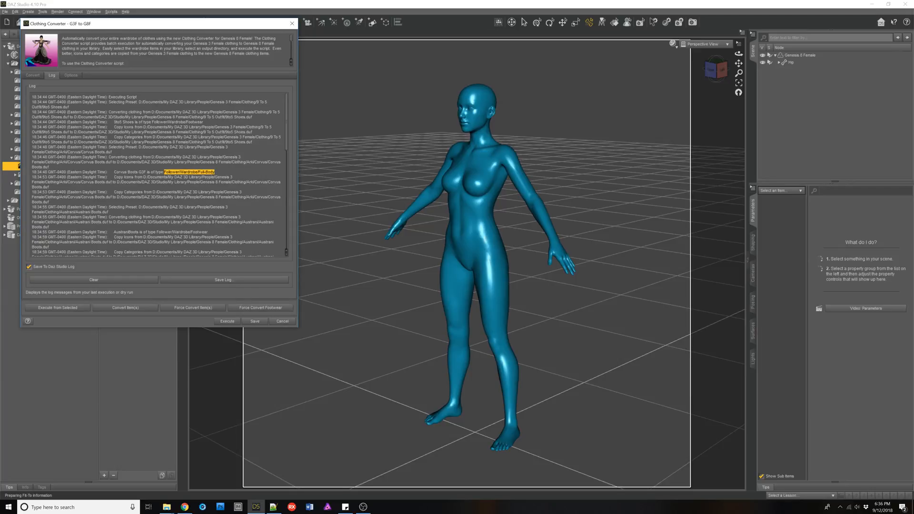
Step: Scroll through the conversion log as the boots and shoes are converted and their icons copied
scroll("down", 3)
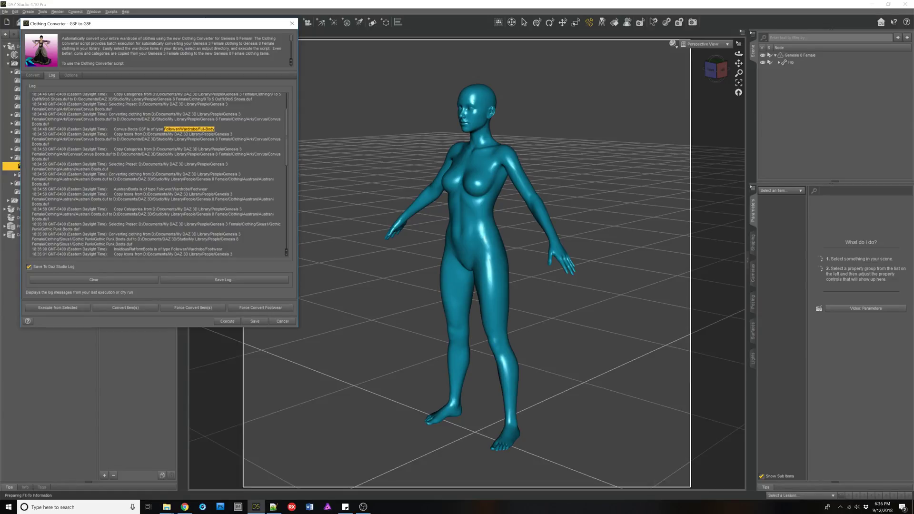
scroll("down", 3)
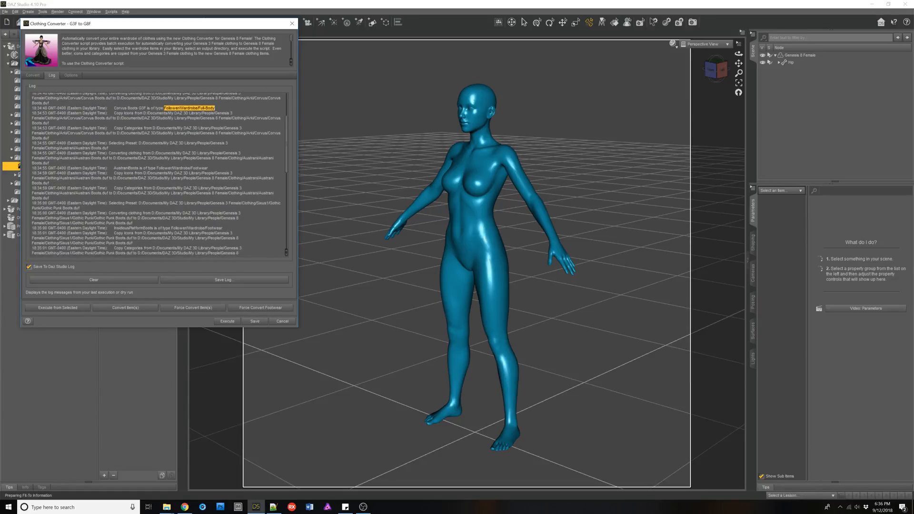
scroll("down", 3)
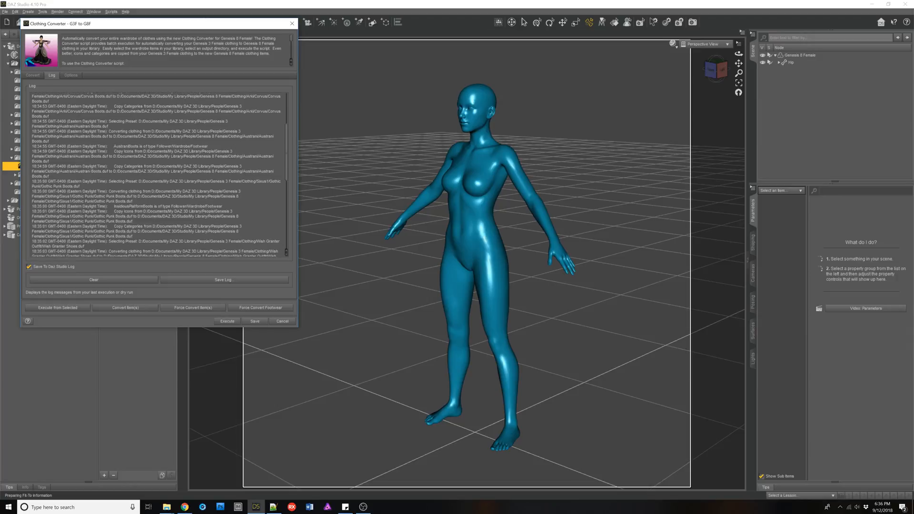
scroll("down", 3)
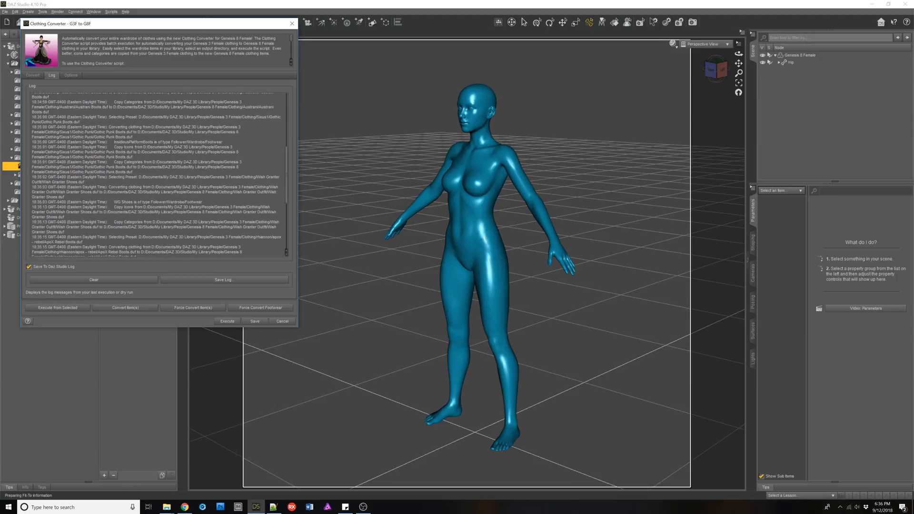
scroll("down", 3)
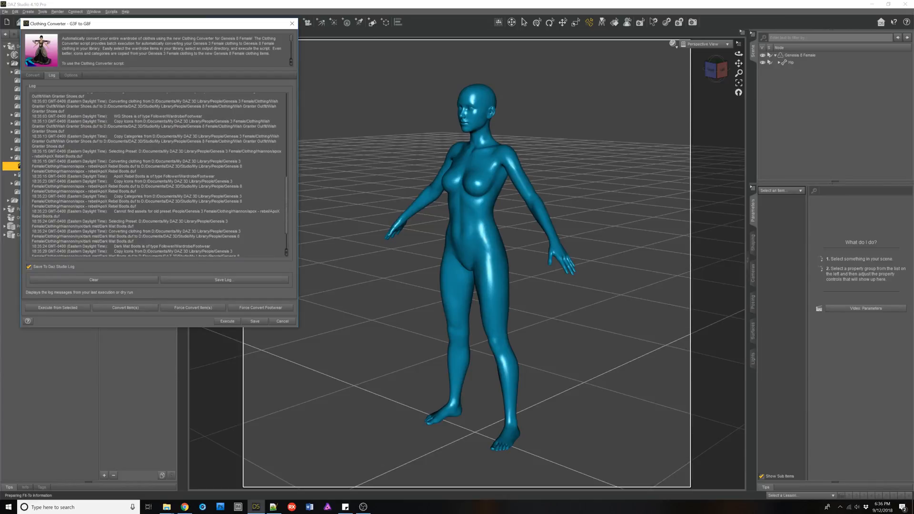
Step: Select the last boots file, confirm execution complete in the log, and return to the footwear list
left_click(32, 74)
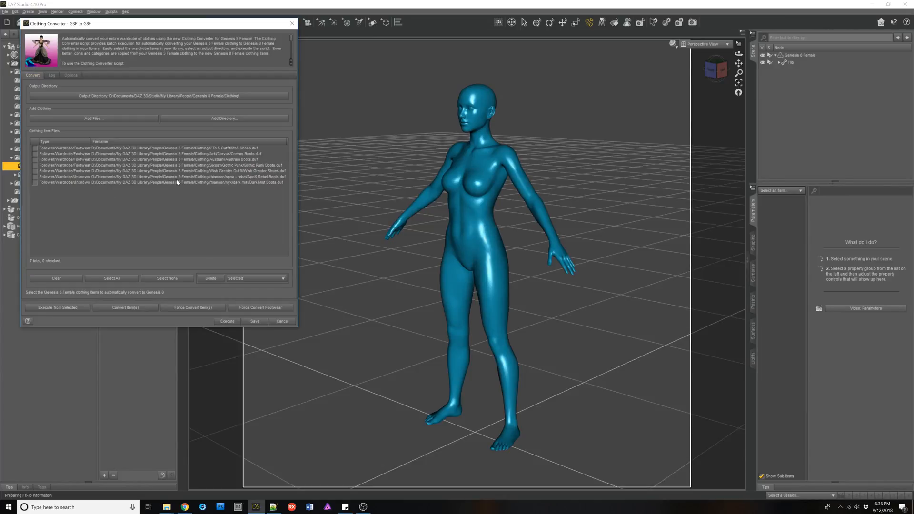
left_click(157, 182)
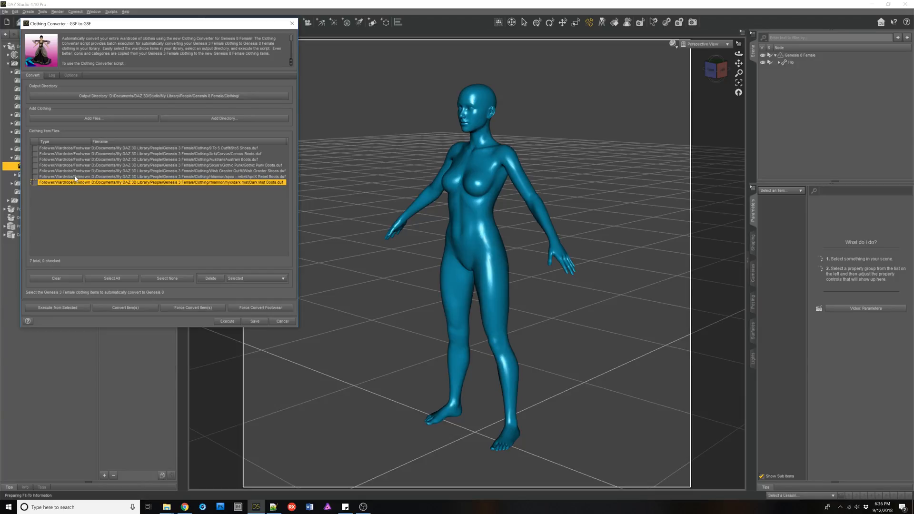
mouse_move(225, 187)
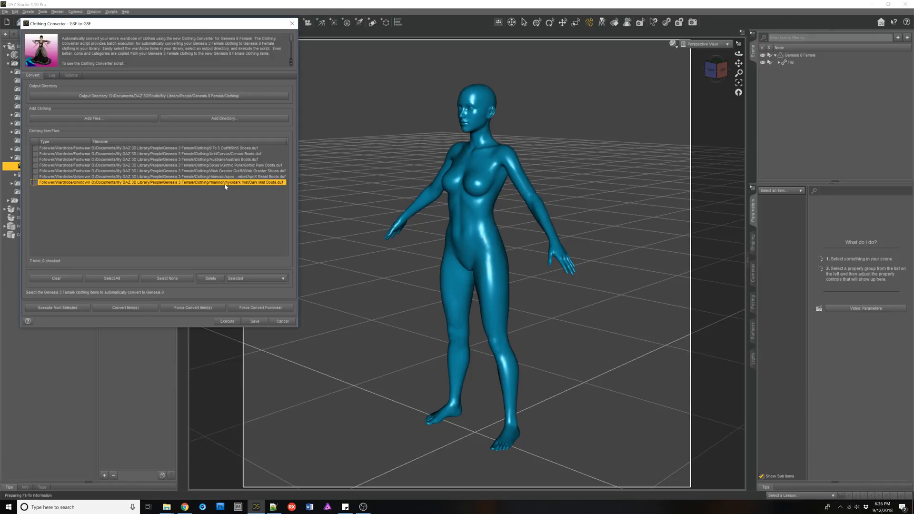
mouse_move(166, 168)
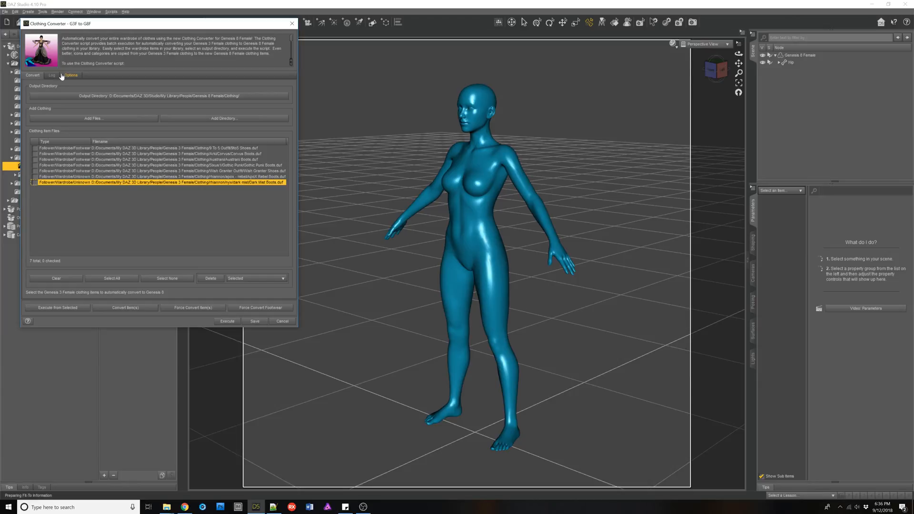
left_click(51, 75)
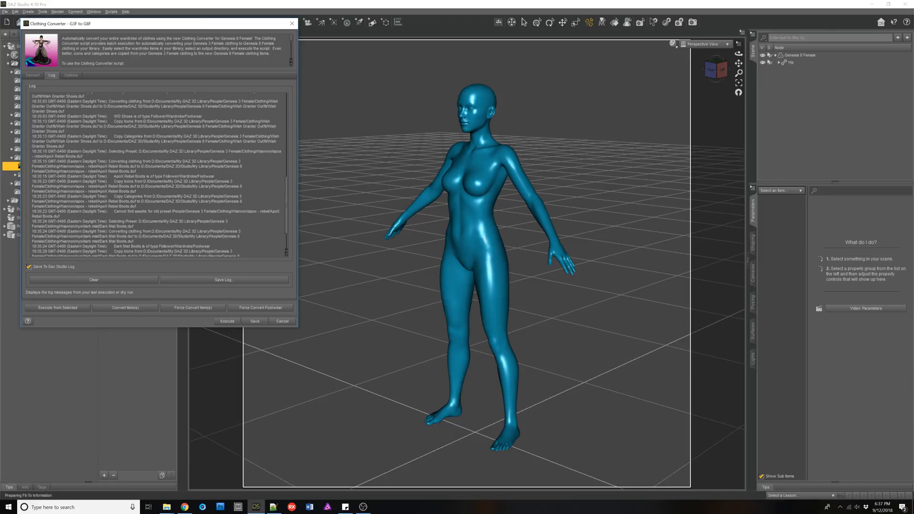
scroll("down", 3)
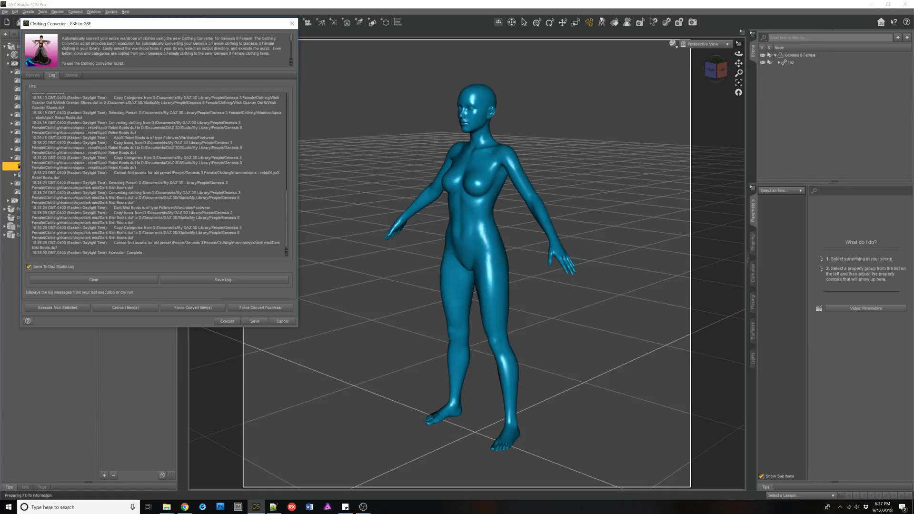
left_click(33, 75)
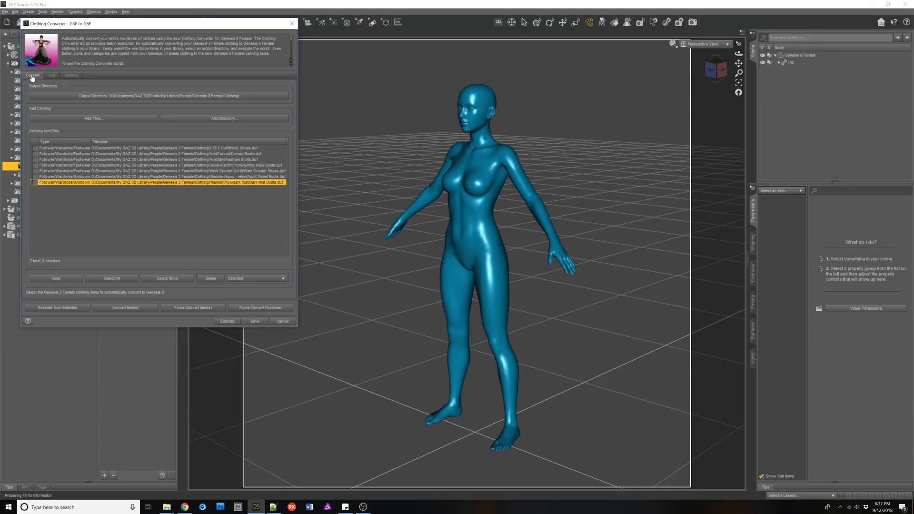
mouse_move(113, 176)
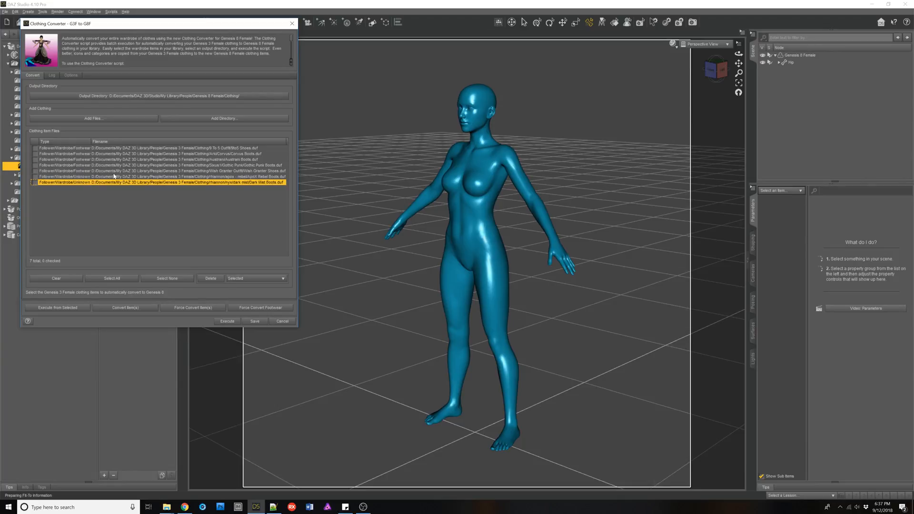
mouse_move(232, 178)
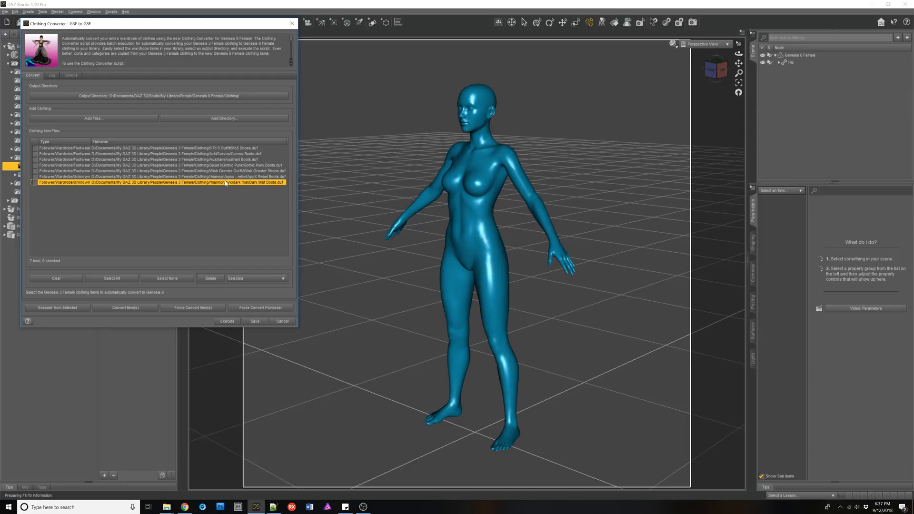
mouse_move(74, 178)
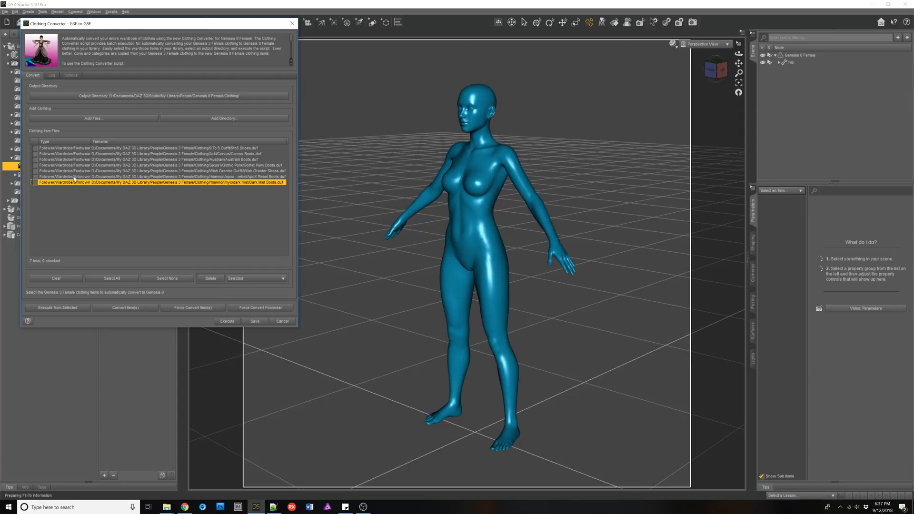
mouse_move(129, 239)
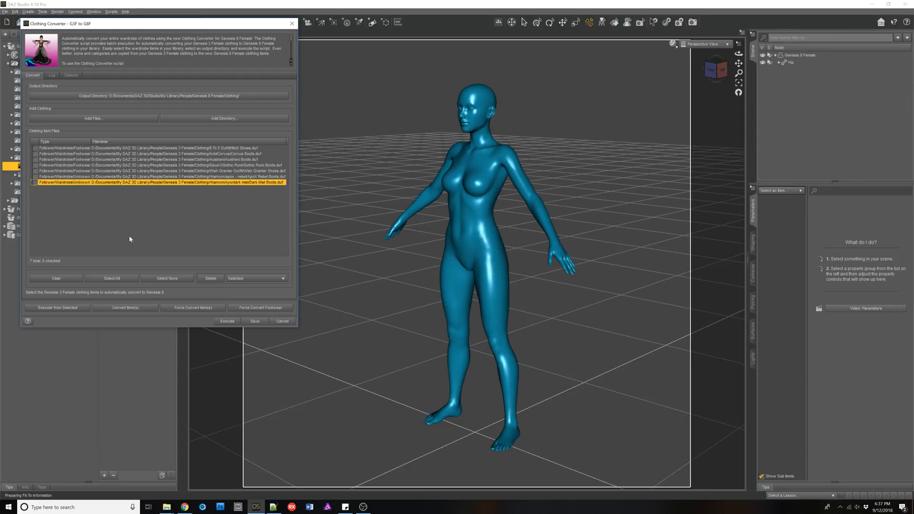
mouse_move(37, 199)
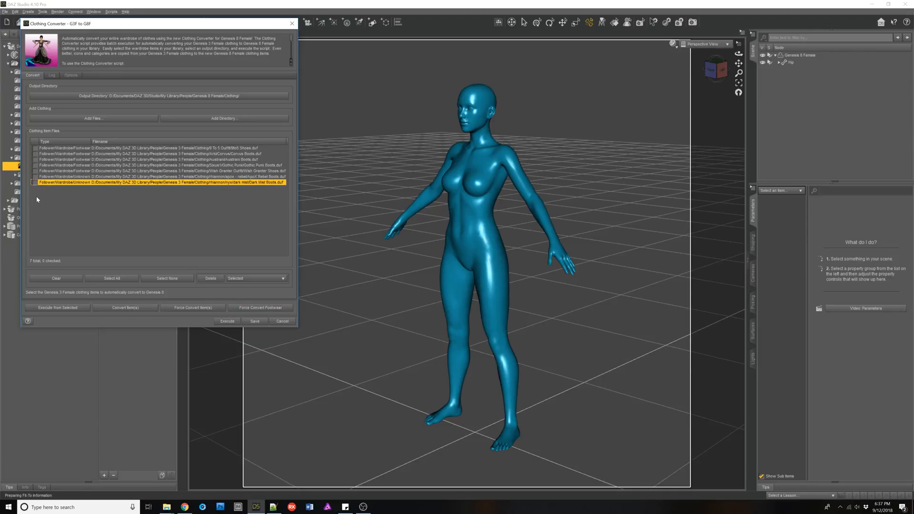
Step: Check the Corvus Boots and another boot file and force-convert them as footwear
left_click(35, 177)
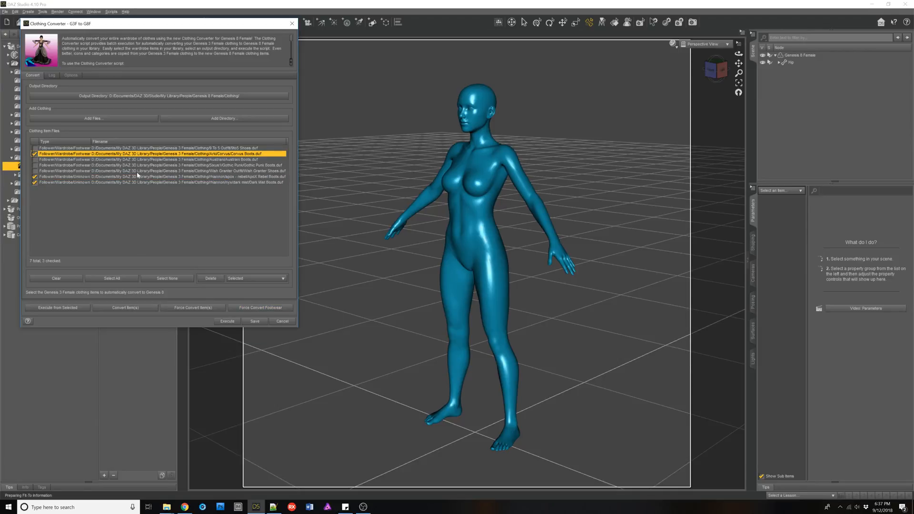
left_click(157, 177)
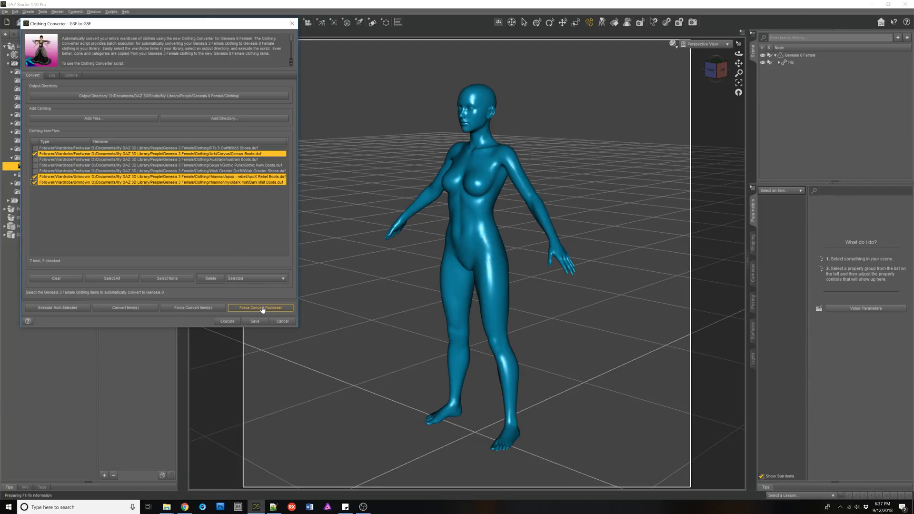
mouse_move(261, 307)
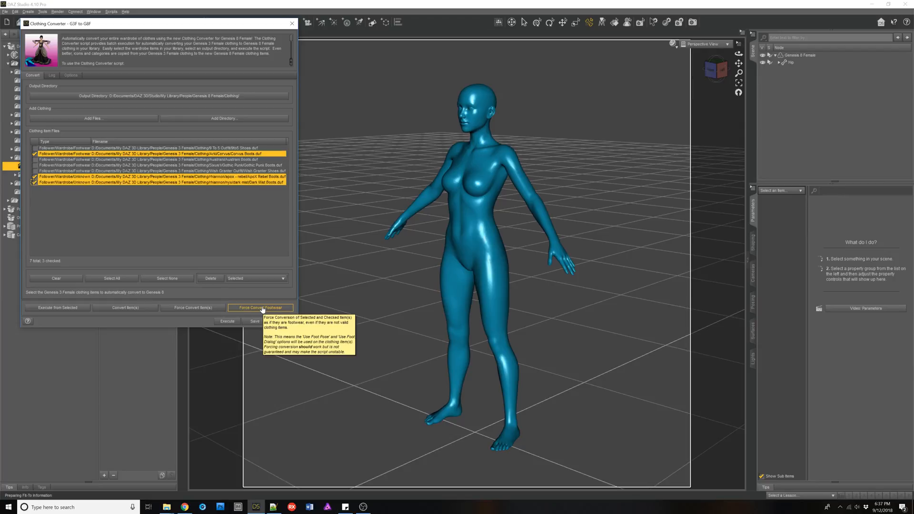
mouse_move(243, 303)
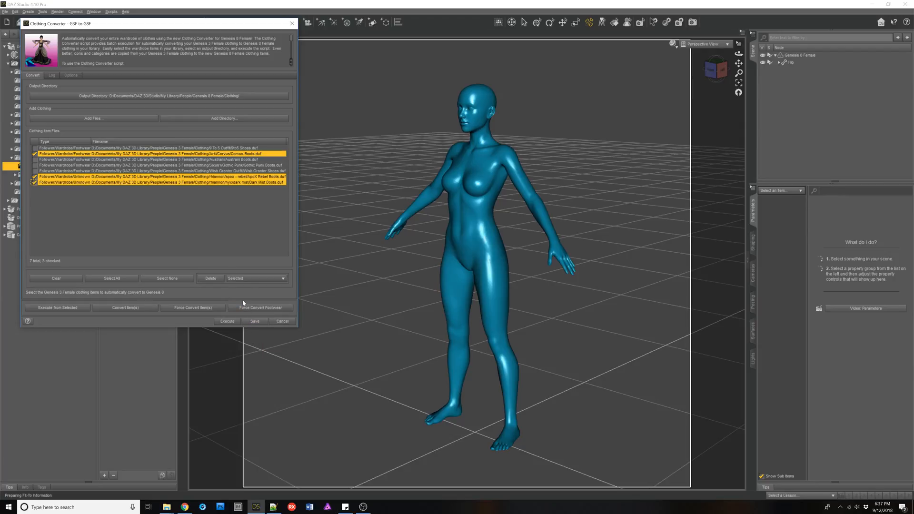
mouse_move(206, 224)
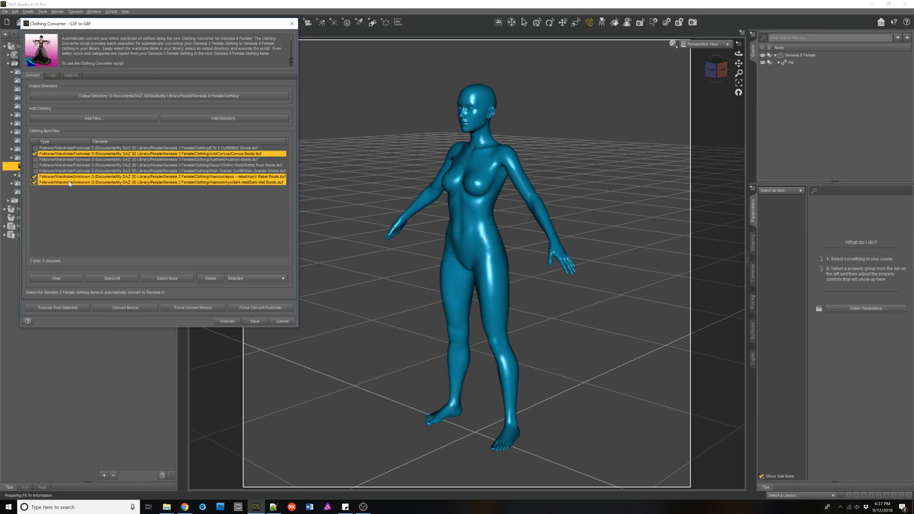
left_click(34, 182)
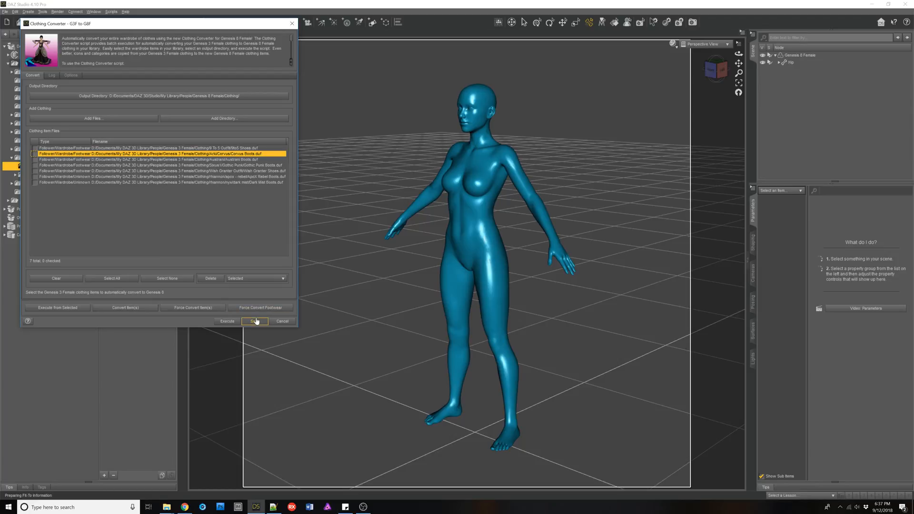
Step: Close the converter and load the 9n5 Shoes from the Wardrobe onto the Genesis 8 Female
left_click(255, 321)
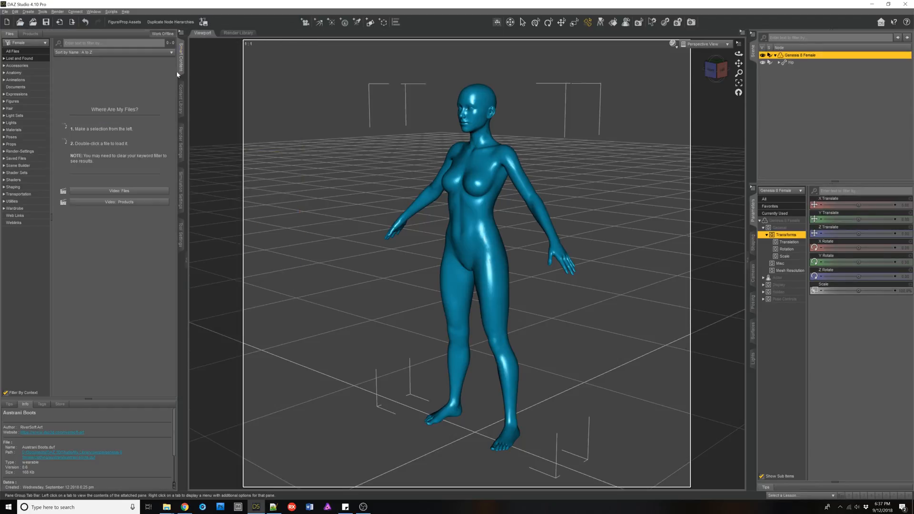
left_click(14, 209)
type("9to5")
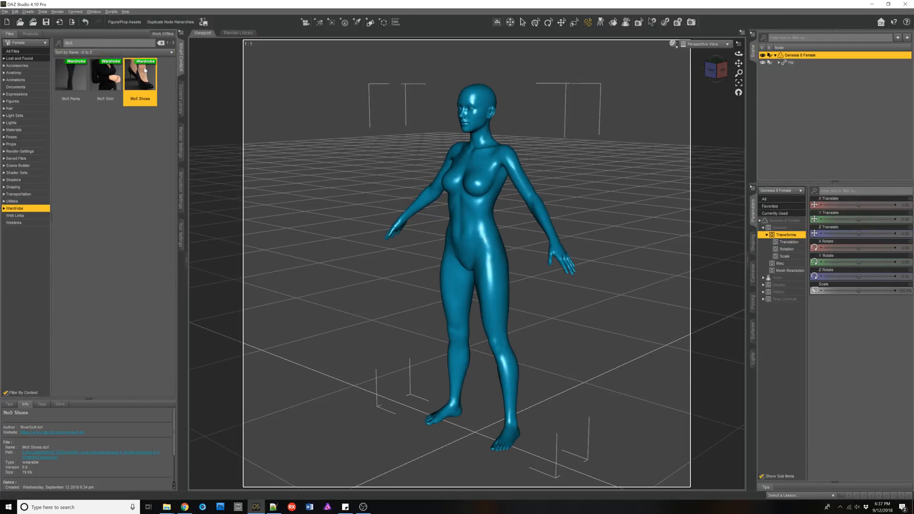
double_click(140, 74)
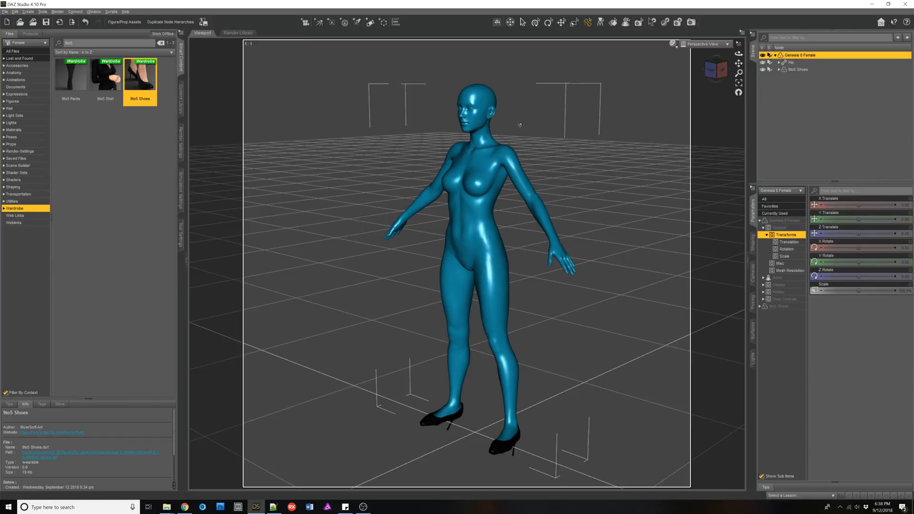
mouse_move(720, 71)
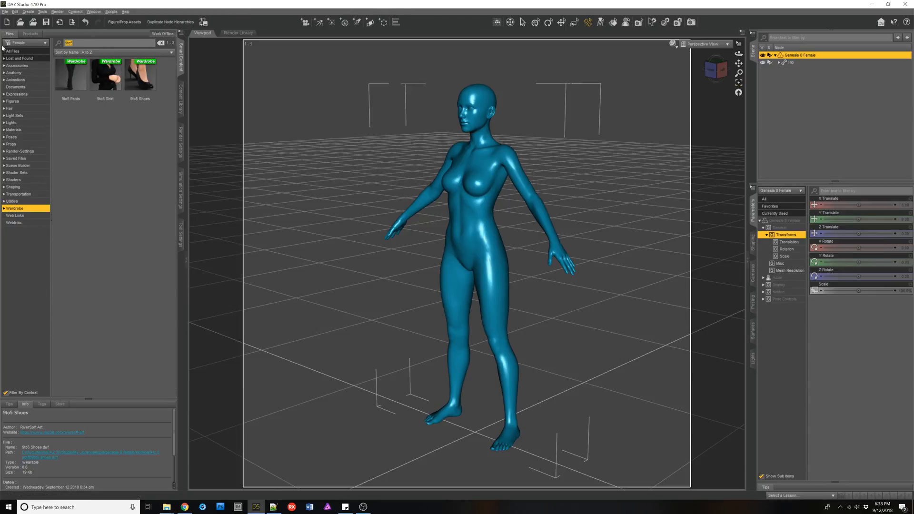
Step: Search 'Corvus', load the Corvus Boots onto the figure and select Corvus Boots G8F in the scene
type("Corvus")
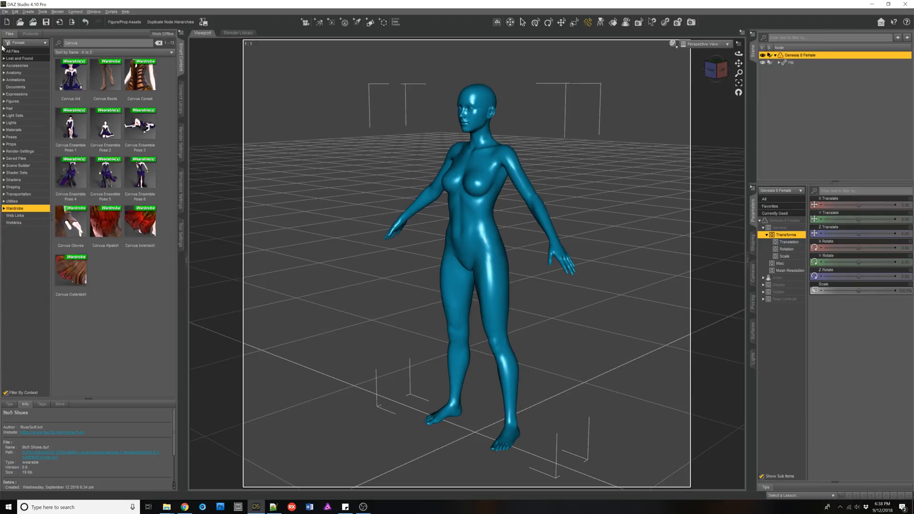
double_click(105, 75)
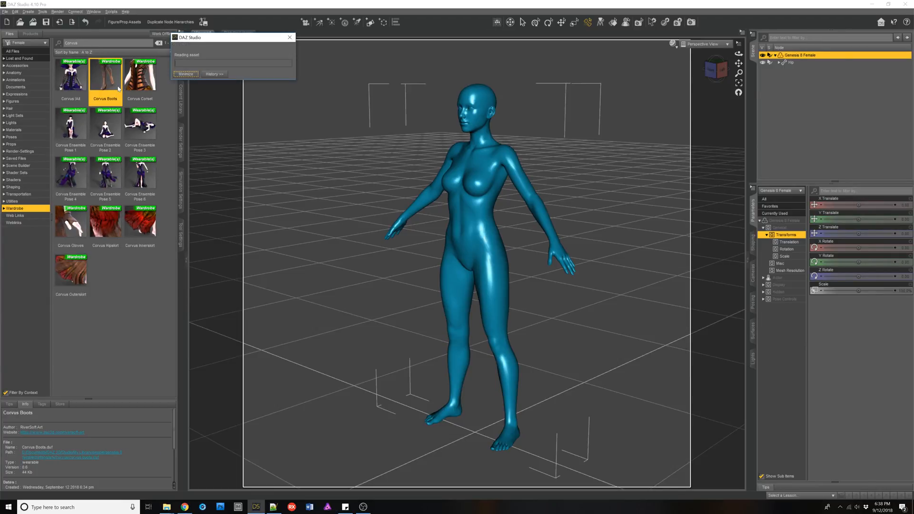
double_click(105, 74)
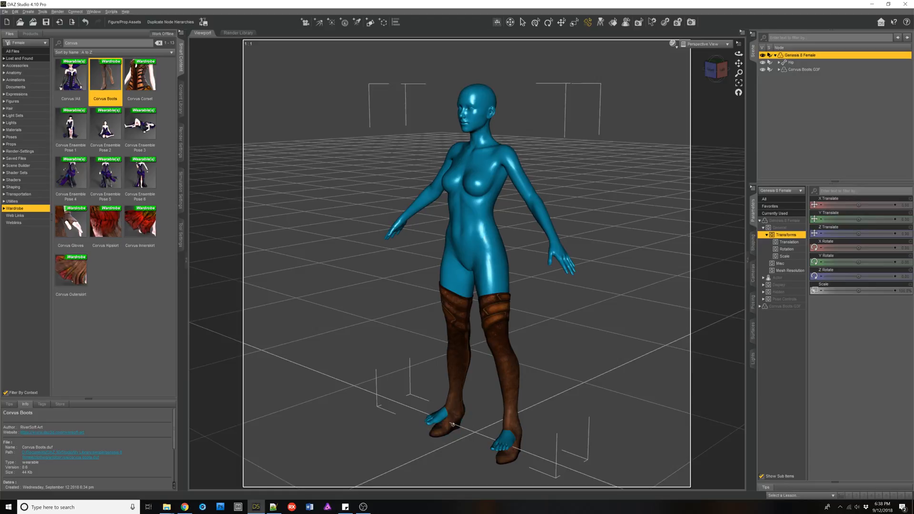
mouse_move(529, 382)
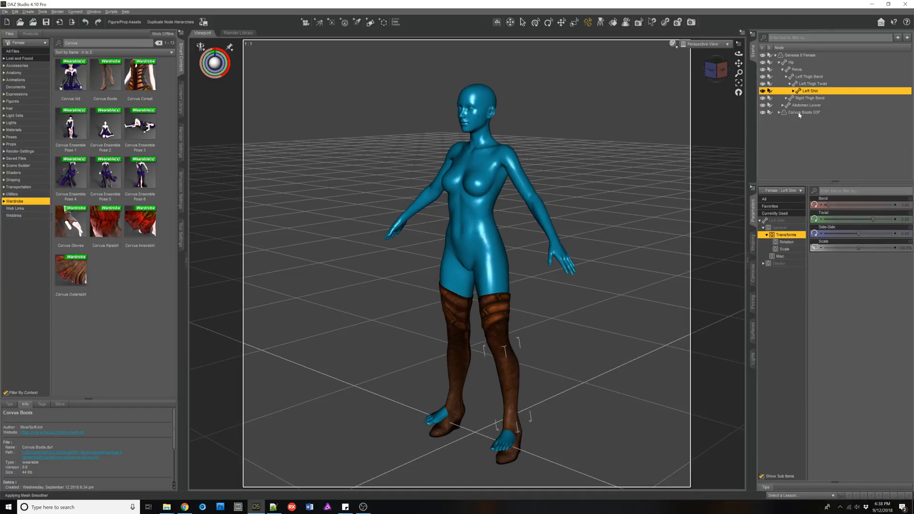
left_click(804, 113)
type("austrian")
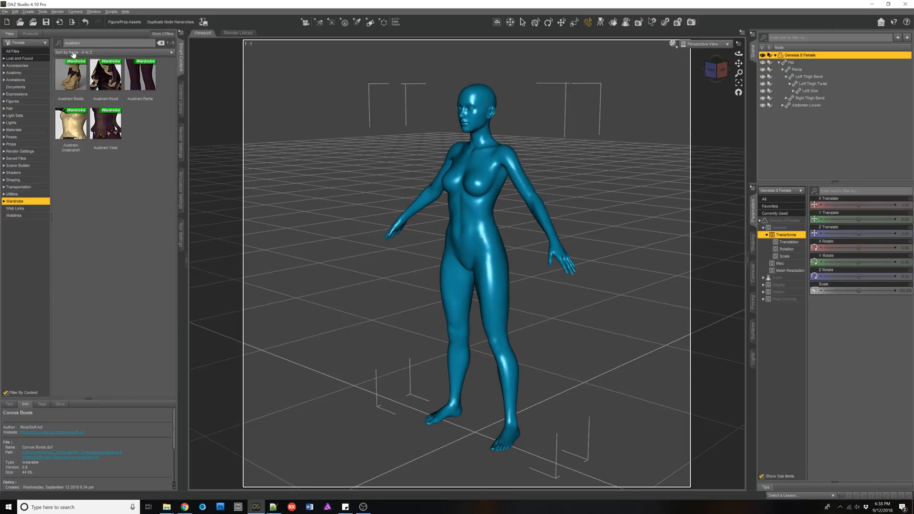
Step: Try the Austrian Boots and Gothic Punk Boots on the figure, then select the Genesis 8 Female
double_click(71, 74)
type("punk")
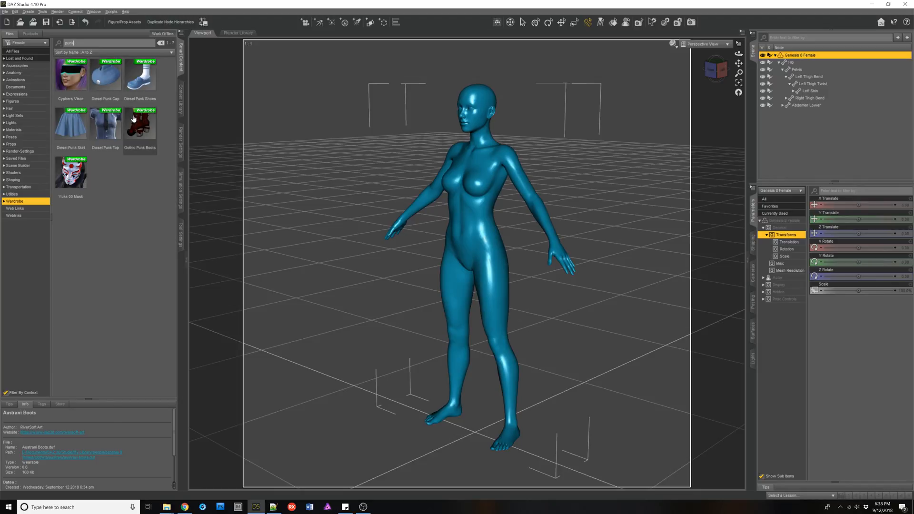
double_click(139, 124)
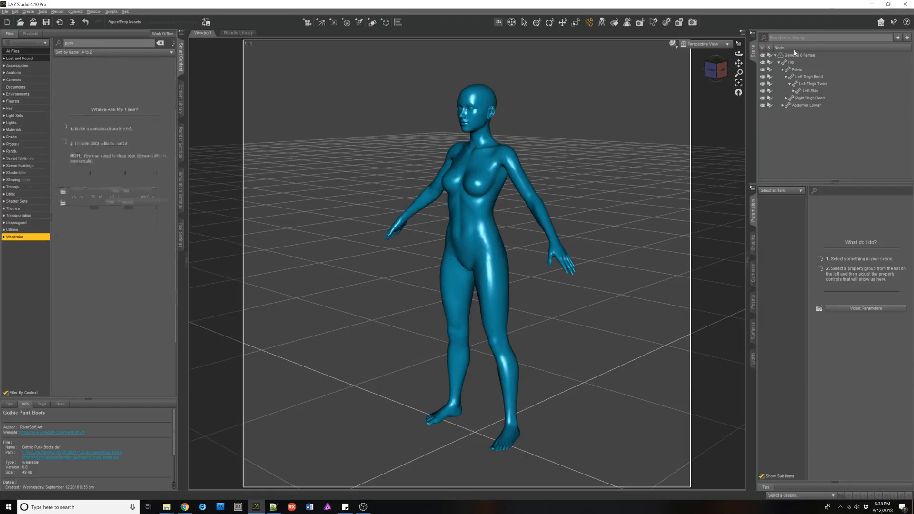
left_click(802, 55)
type("wish")
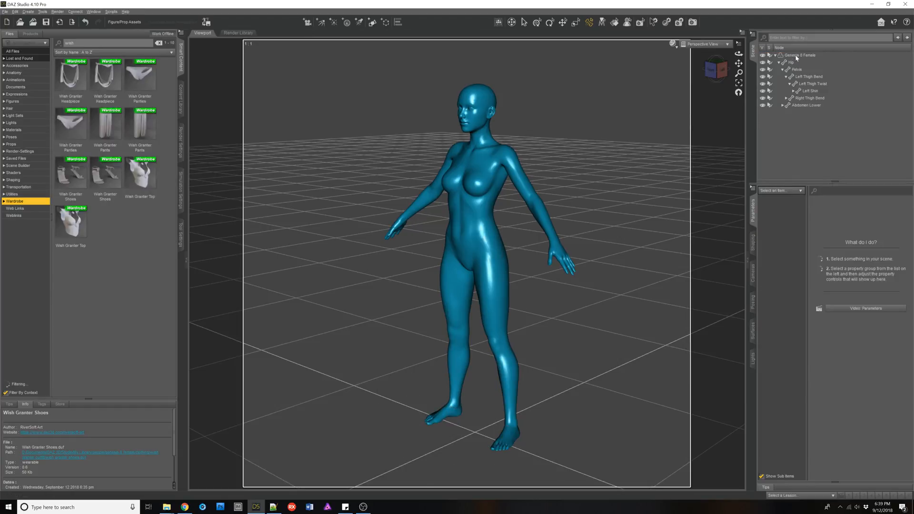
left_click(799, 55)
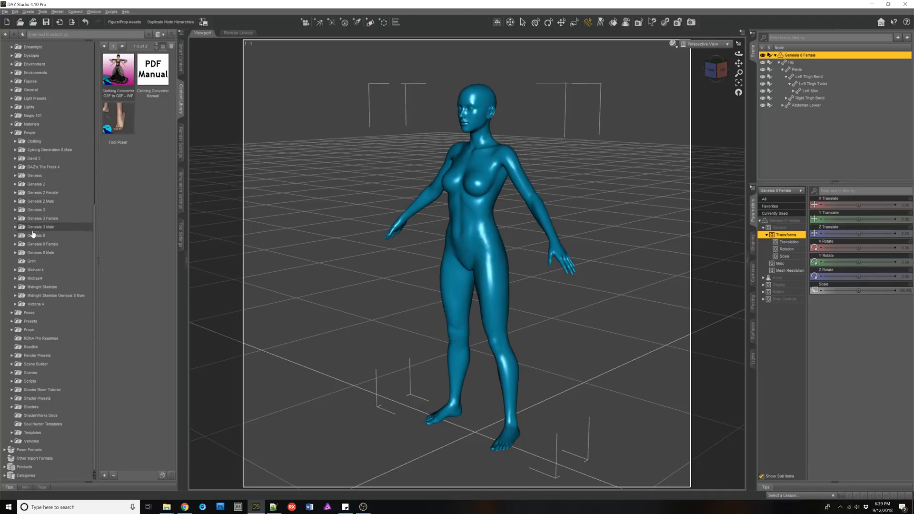
mouse_move(41, 244)
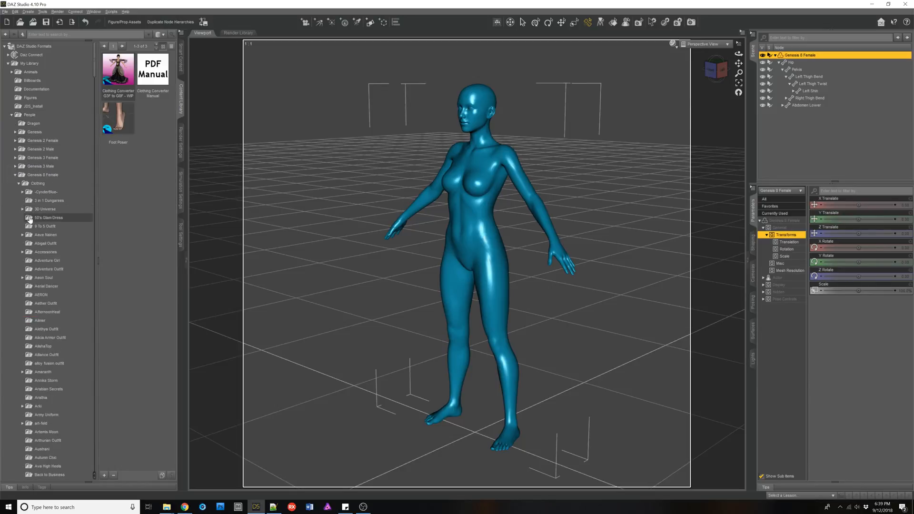
Step: Browse to the apxx - rebel clothing folder and load the ApxX Rebel Boots onto the figure
scroll("down", 3)
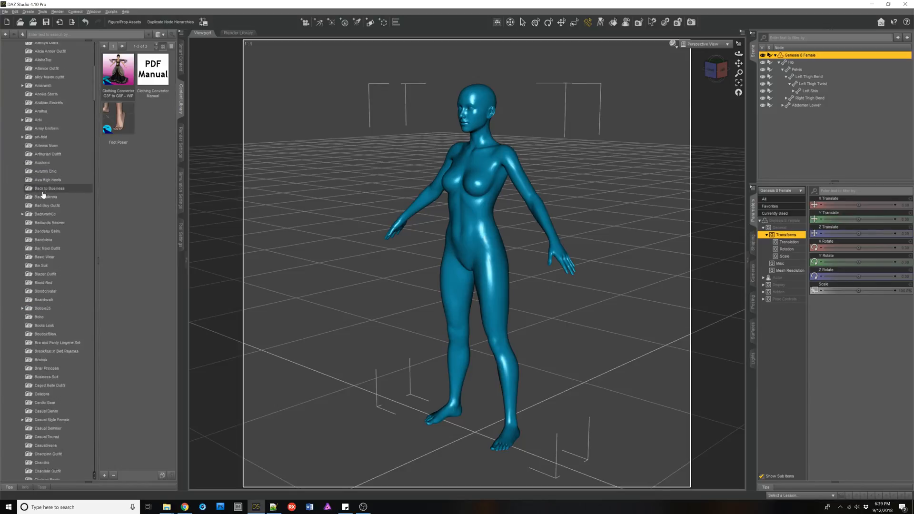
scroll("down", 3)
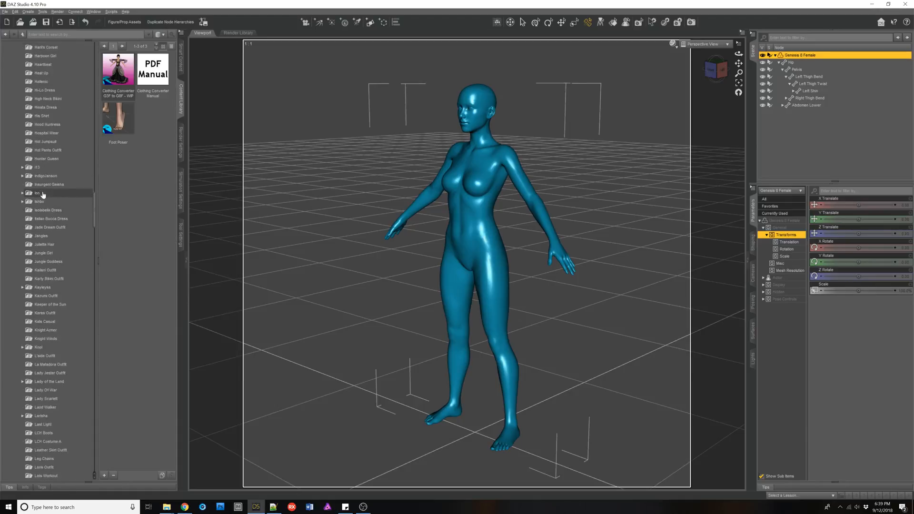
scroll("down", 3)
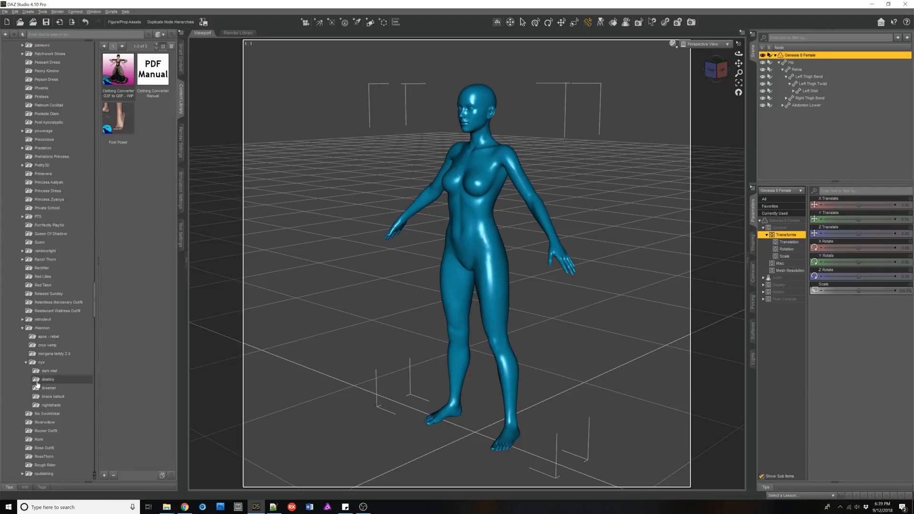
left_click(49, 336)
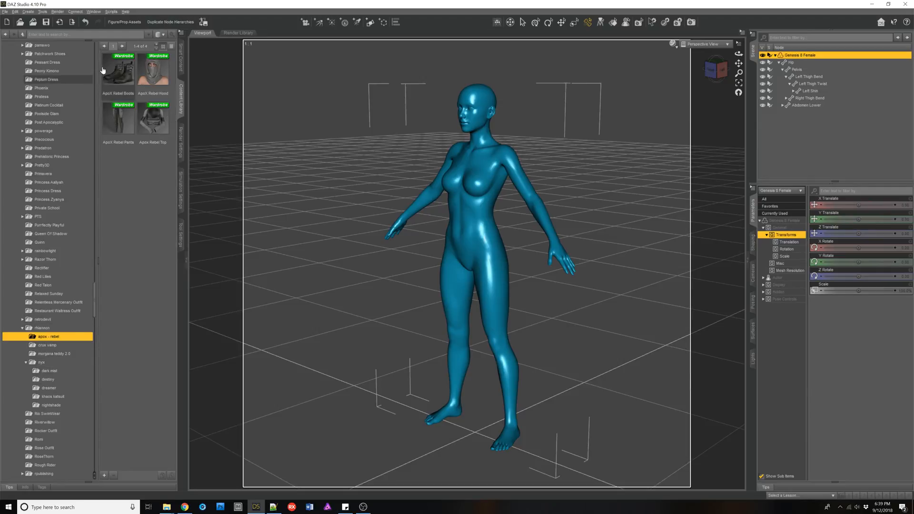
double_click(118, 69)
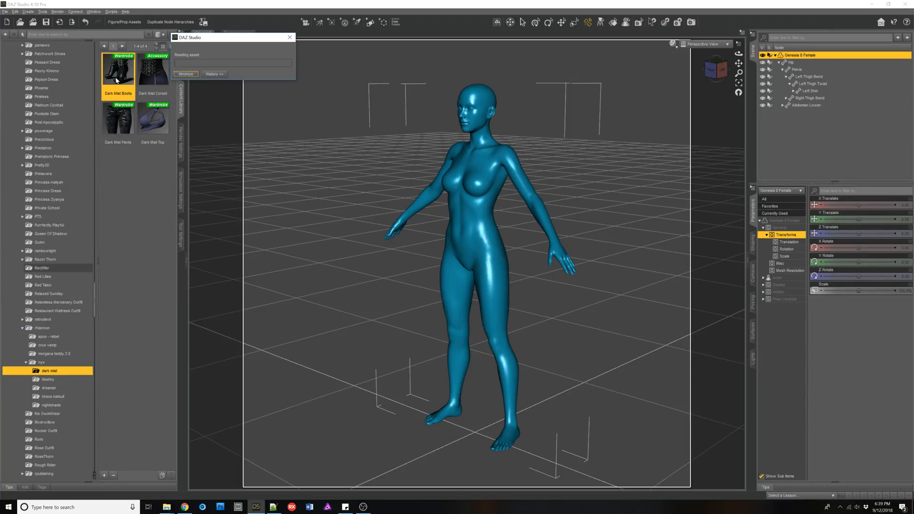
double_click(118, 69)
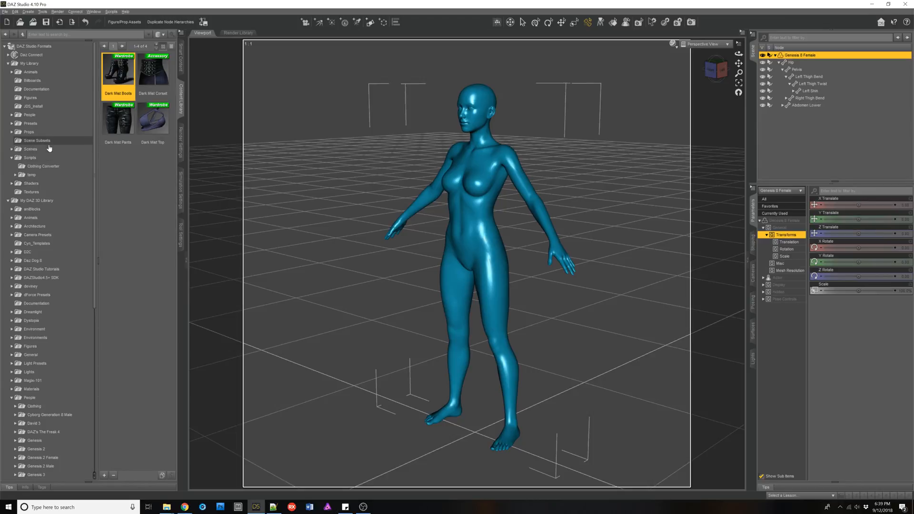
mouse_move(42, 170)
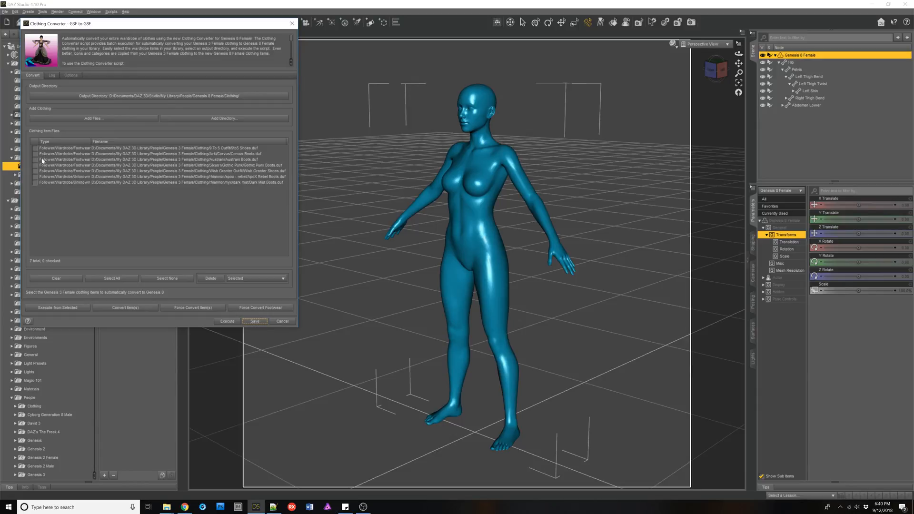
Step: Check the Corvus and Austrani boots and enable Use Foot Pose If Available in Options
left_click(35, 154)
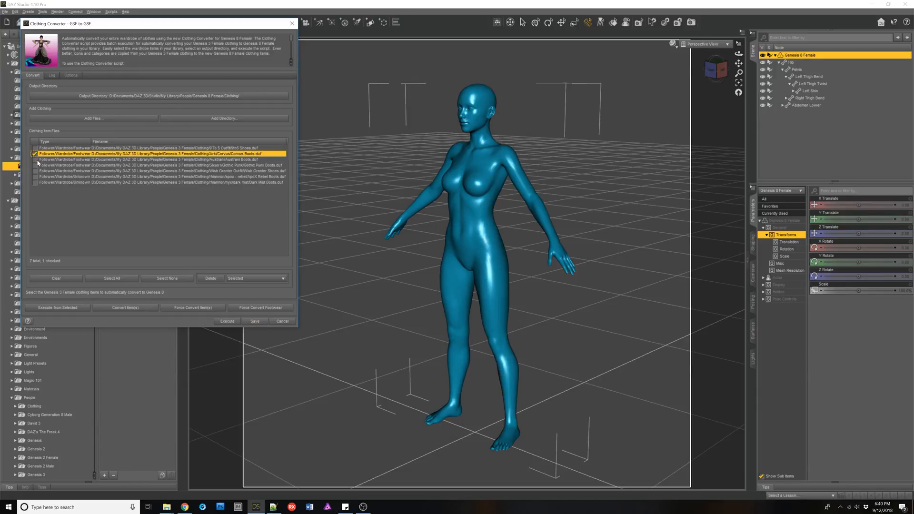
left_click(35, 159)
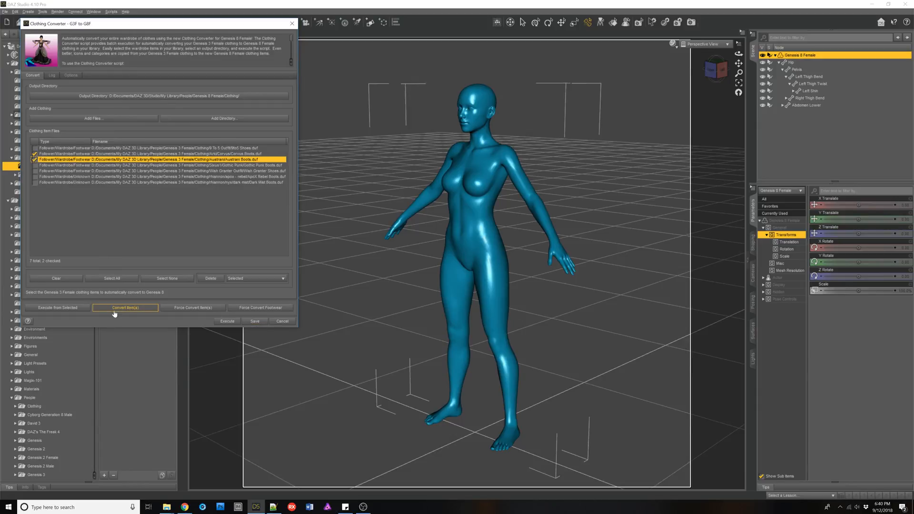
left_click(70, 74)
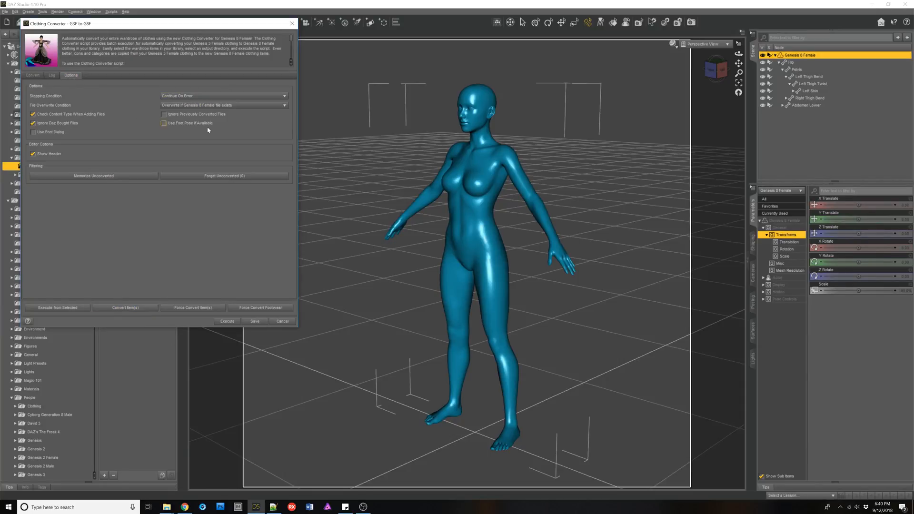
left_click(164, 123)
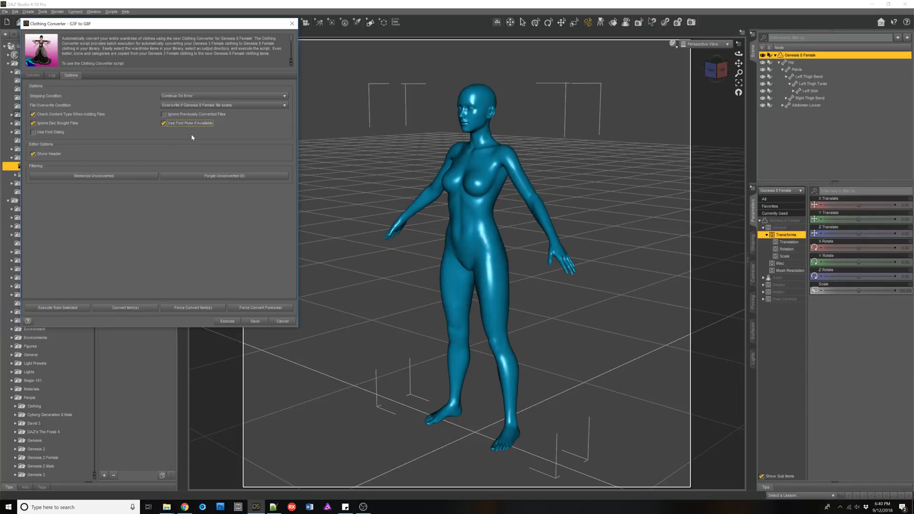
mouse_move(204, 151)
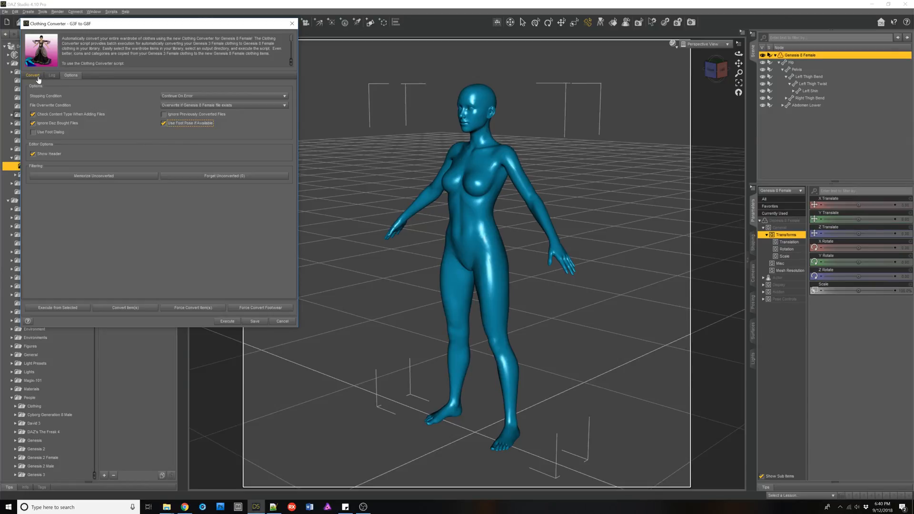
Step: Check the Dark Mist Boots as well and execute the conversion on the three boots
left_click(32, 74)
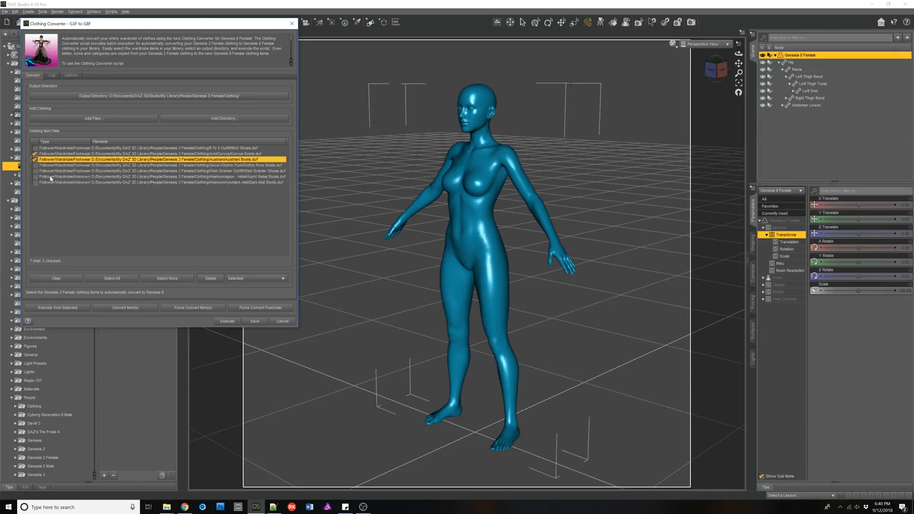
left_click(35, 177)
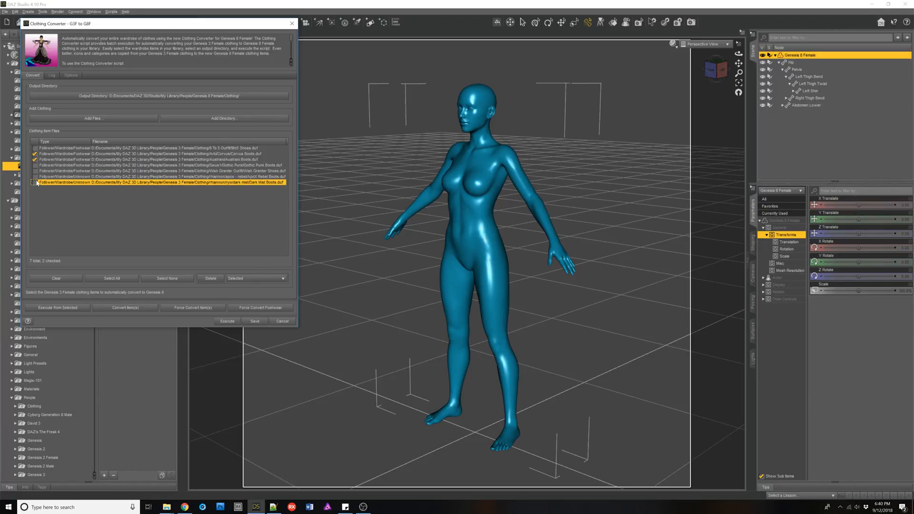
left_click(35, 182)
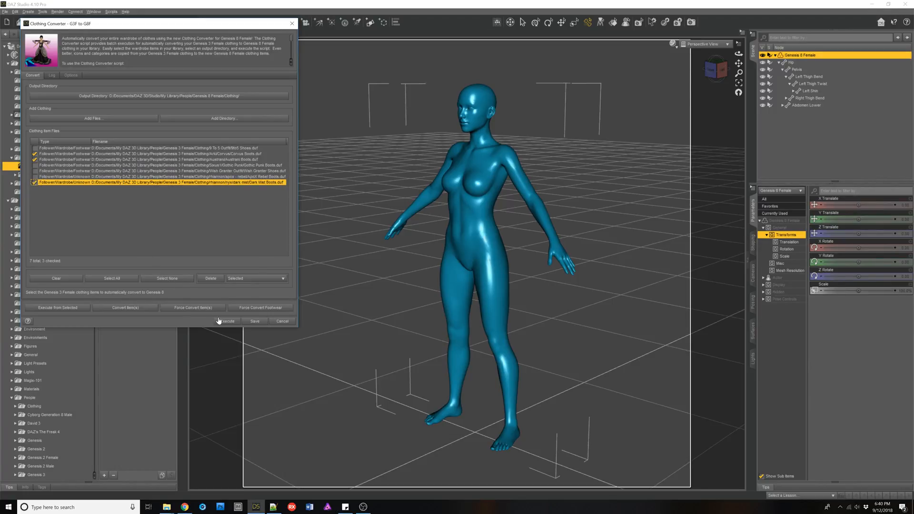
left_click(70, 74)
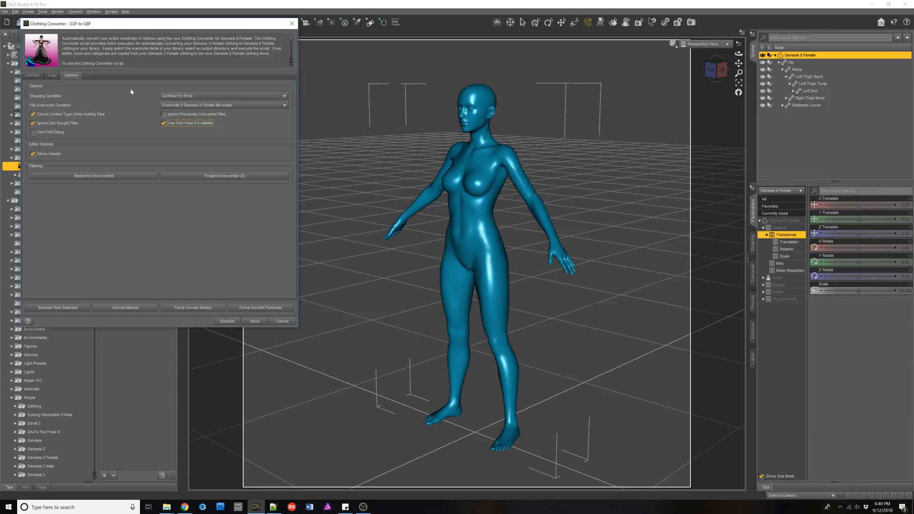
left_click(32, 74)
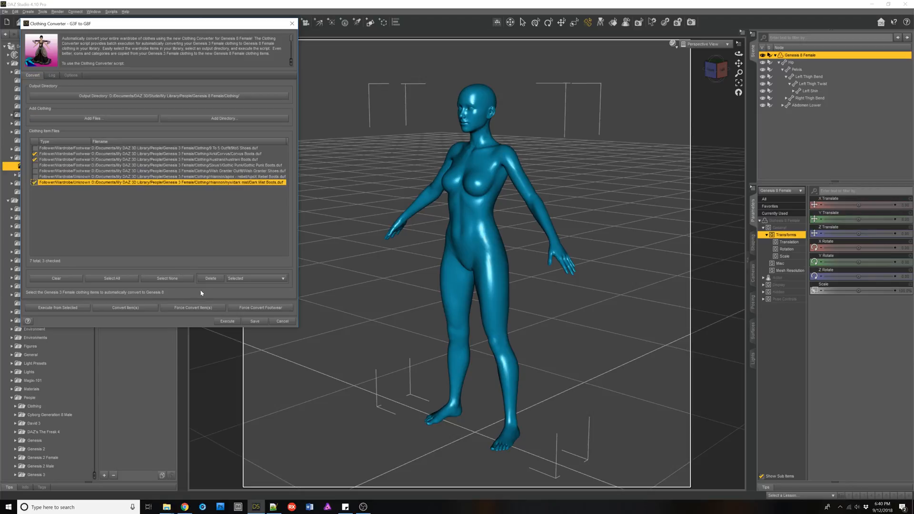
left_click(227, 321)
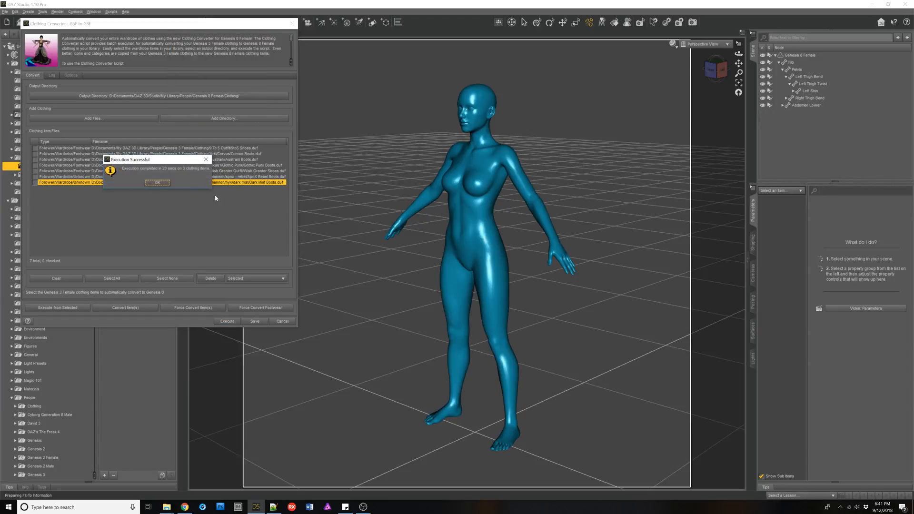
Step: Acknowledge the success message, review the execution-complete log, and save to close the converter
left_click(156, 182)
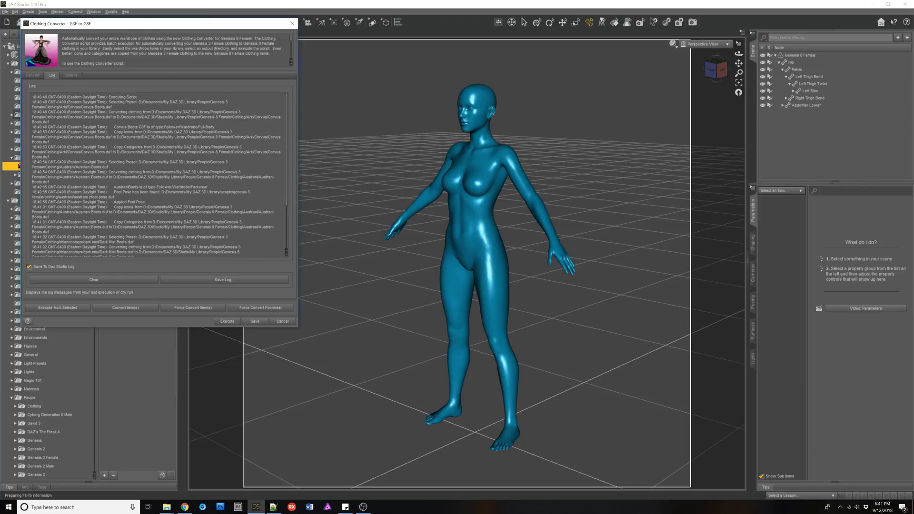
scroll("down", 3)
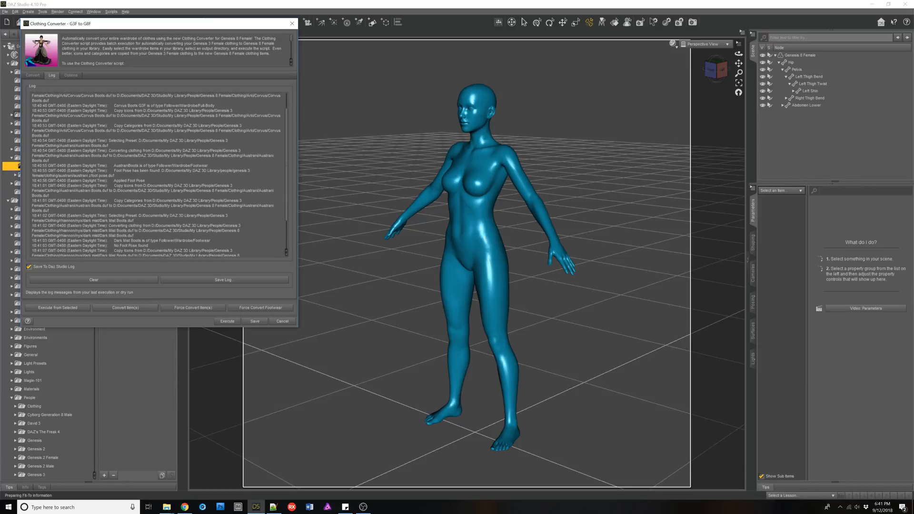
scroll("down", 3)
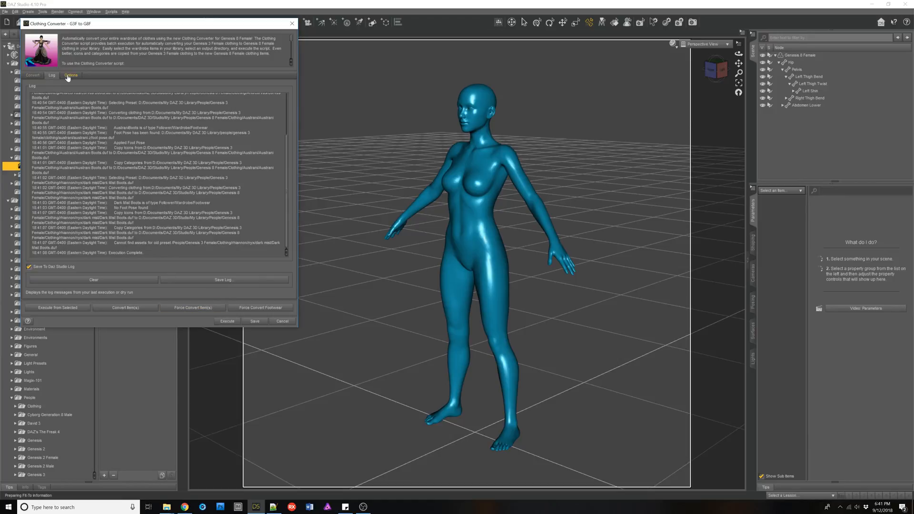
left_click(32, 75)
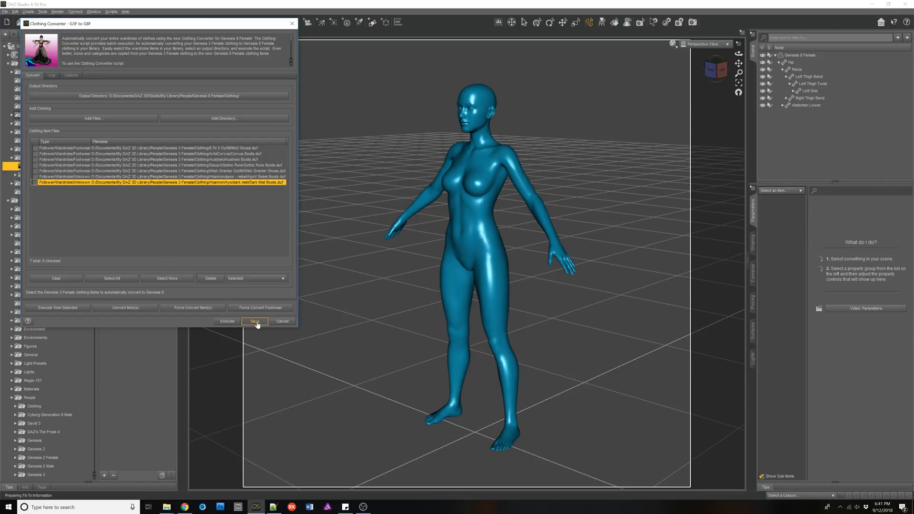
left_click(256, 321)
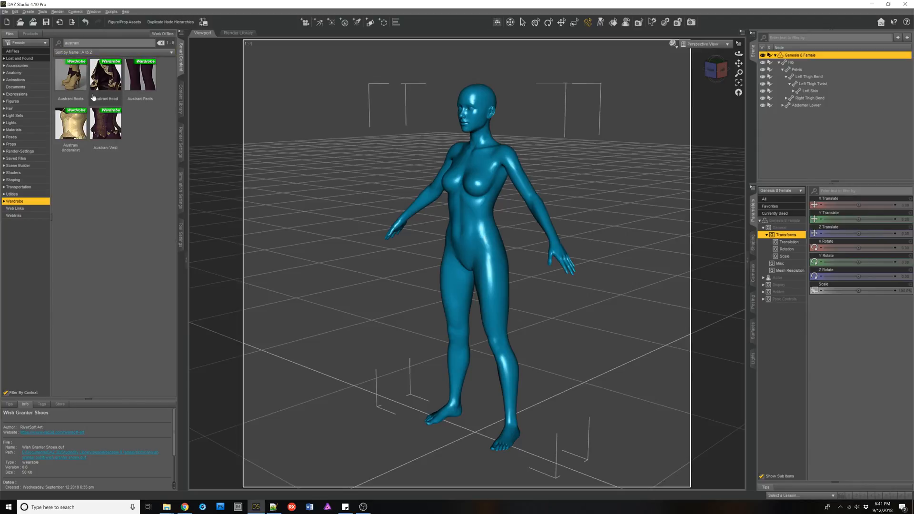
Step: Load the converted Austrani Boots onto the figure, view pose presets, and select the boots in the Scene pane
double_click(71, 74)
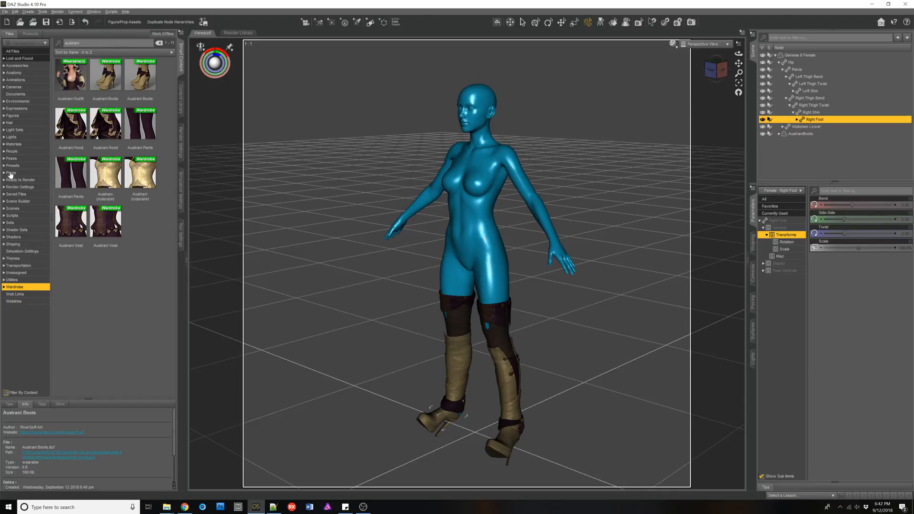
left_click(10, 158)
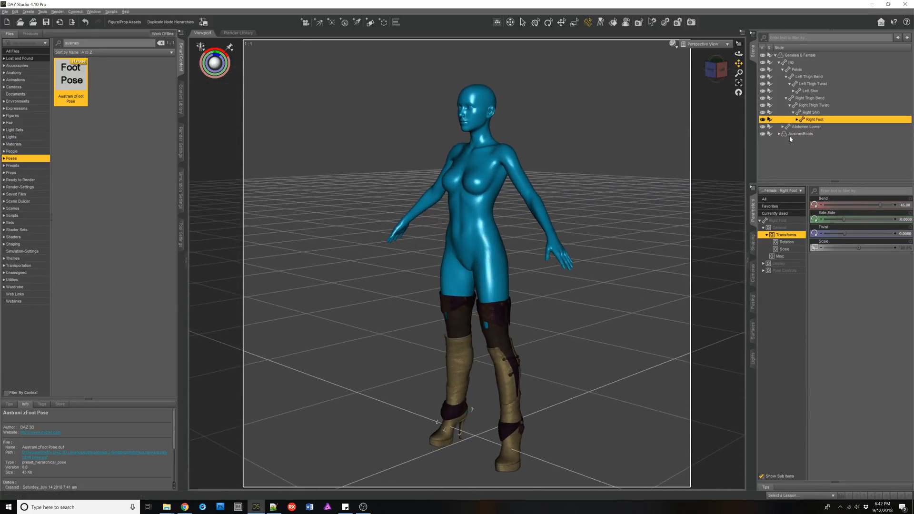
left_click(801, 133)
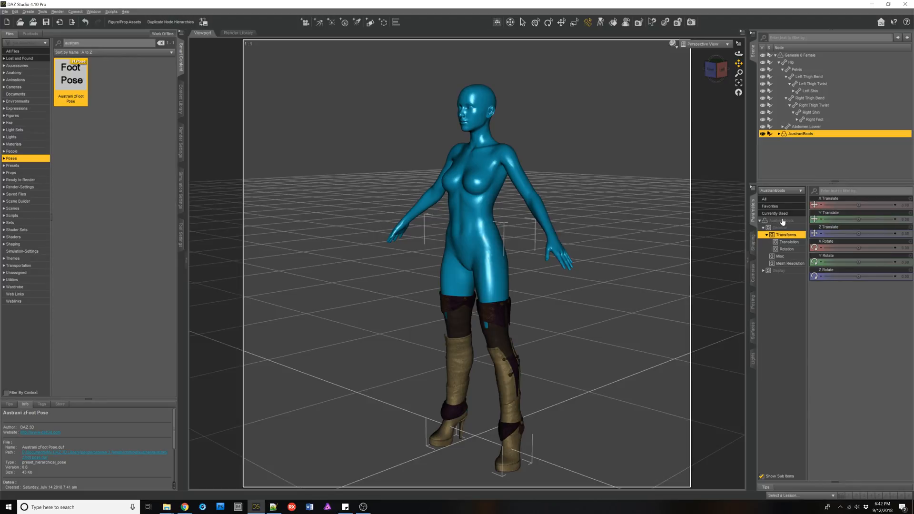
mouse_move(819, 76)
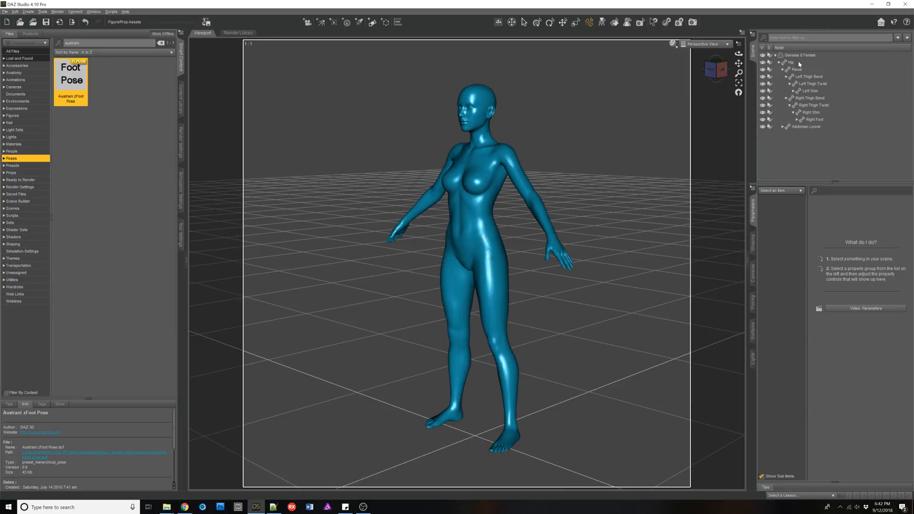
Step: Select the Genesis 8 figure, launch the Clothing Converter and review its Options before returning to Convert
left_click(800, 55)
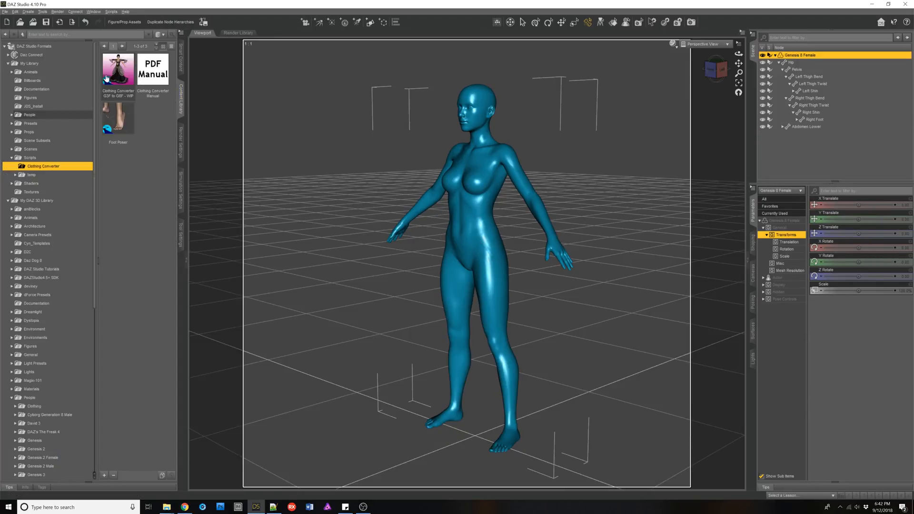
double_click(118, 69)
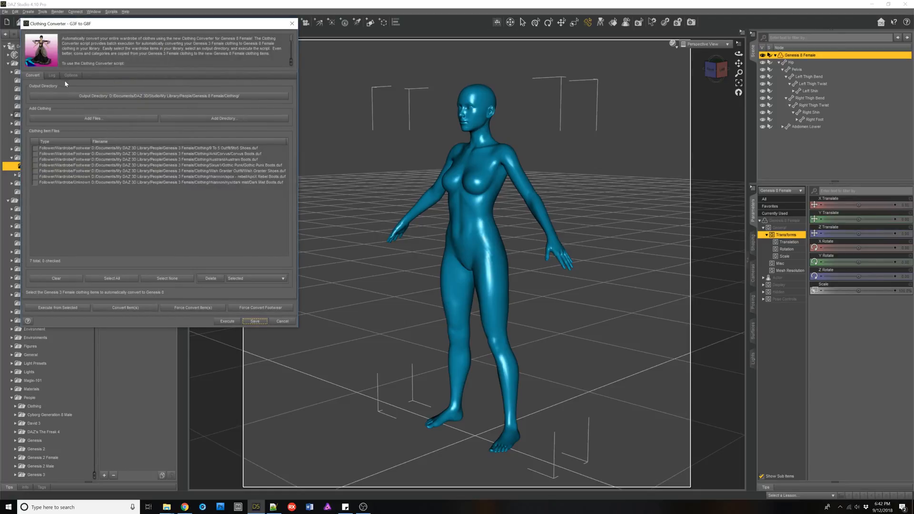
left_click(70, 75)
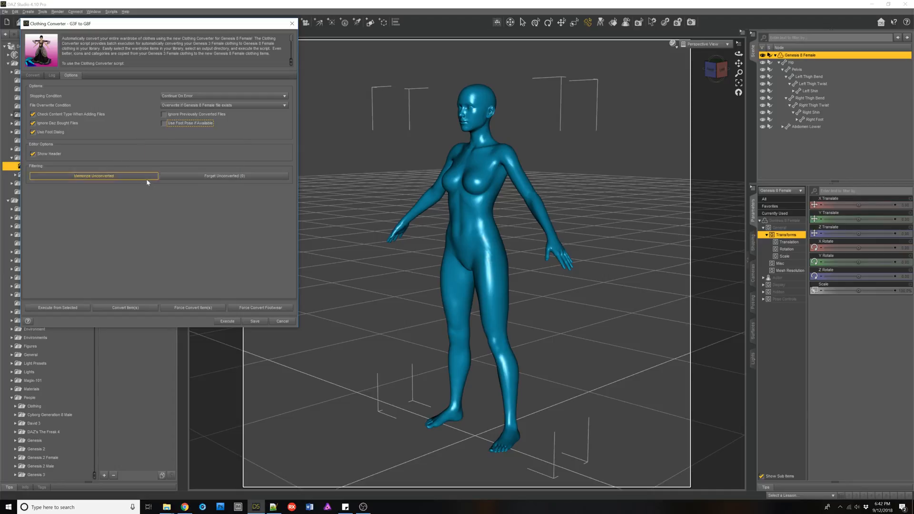
mouse_move(178, 126)
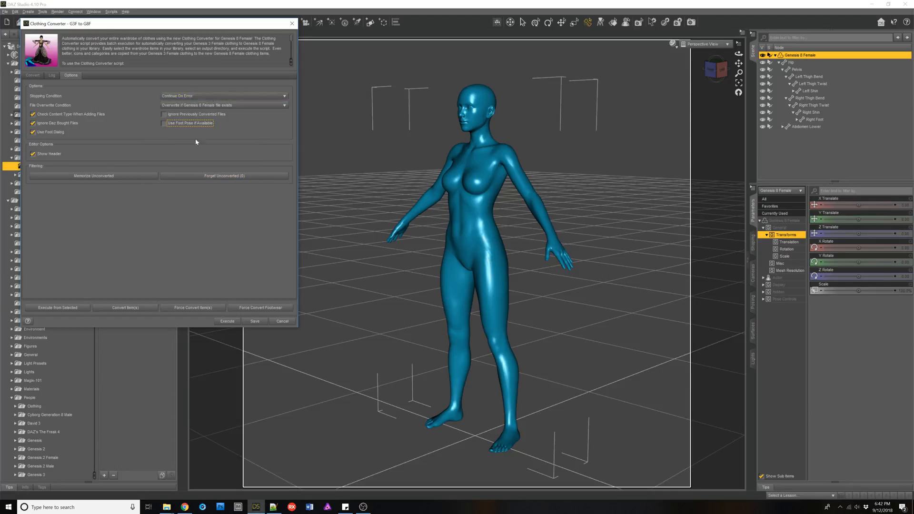
mouse_move(187, 123)
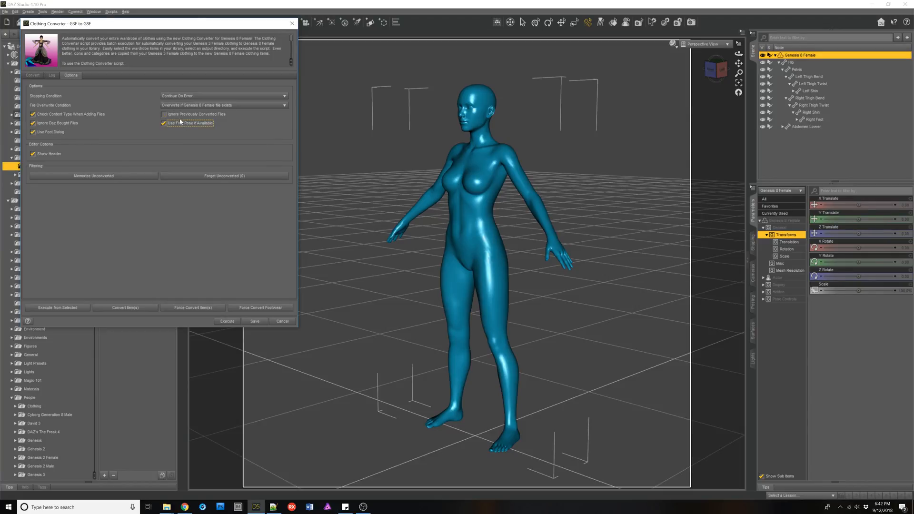
left_click(164, 123)
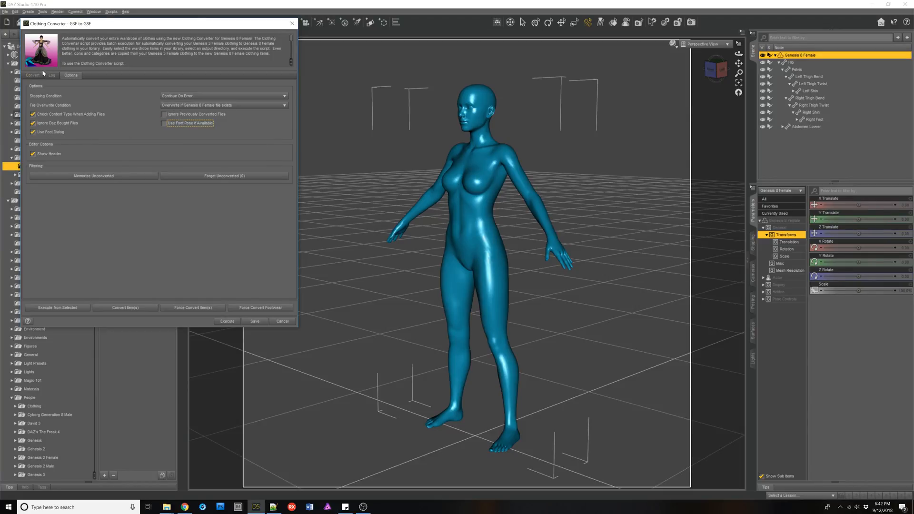
left_click(32, 74)
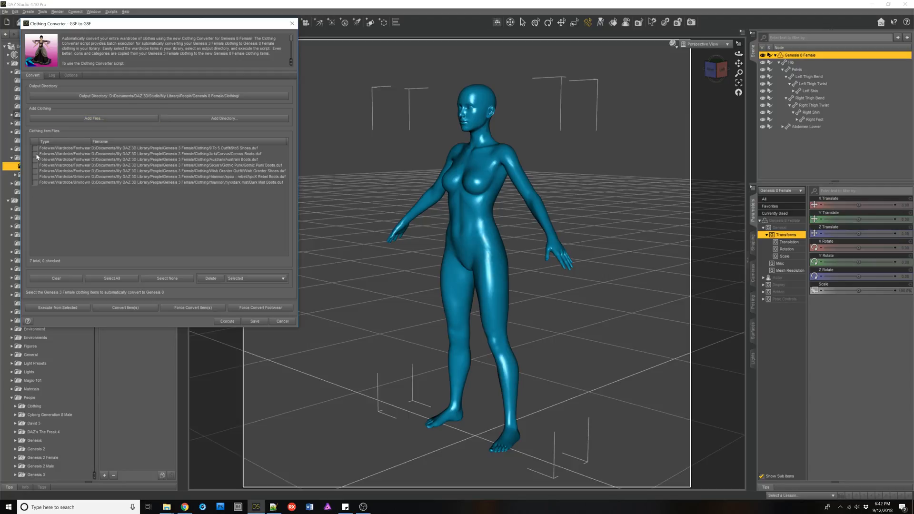
Step: Tick the Genesis 3 boots files, including Corvus Boots, for conversion
left_click(33, 153)
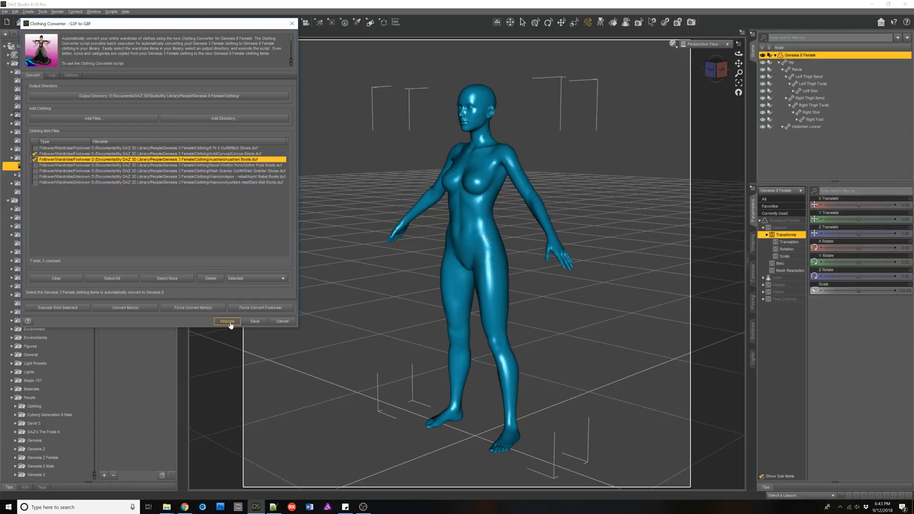
left_click(151, 153)
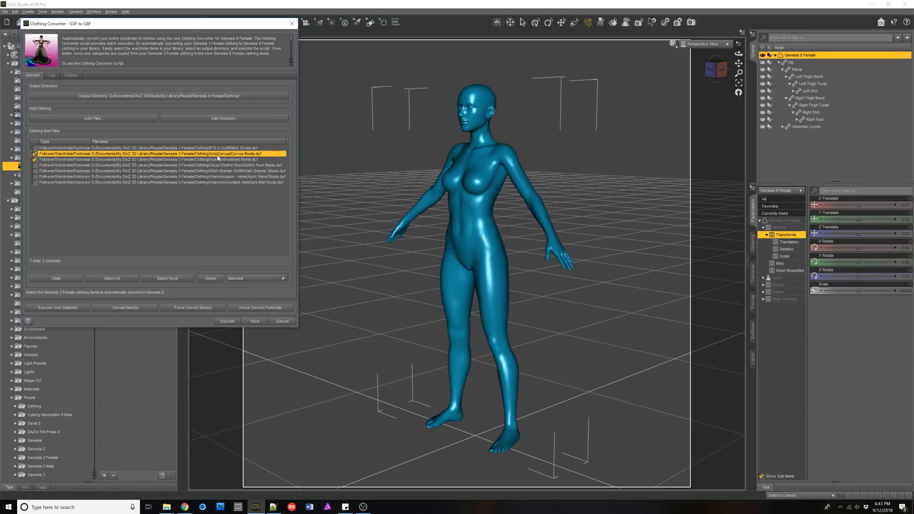
mouse_move(266, 206)
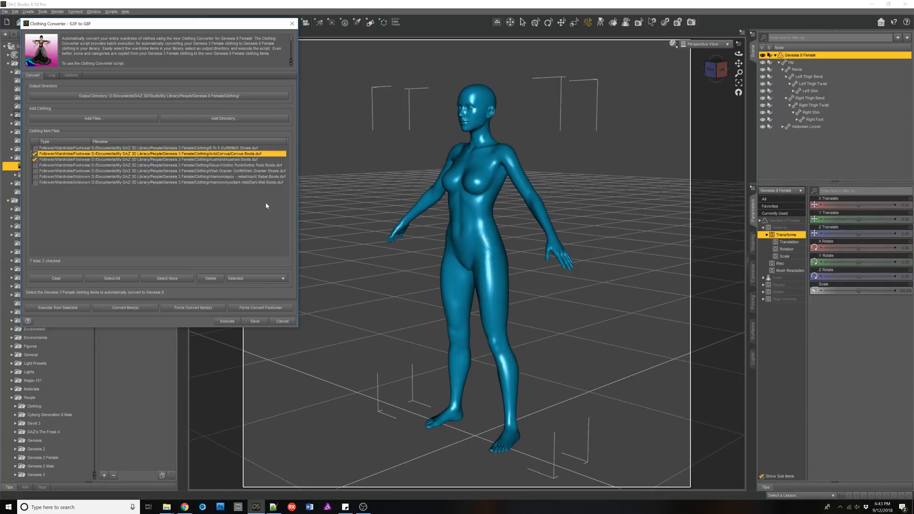
mouse_move(260, 308)
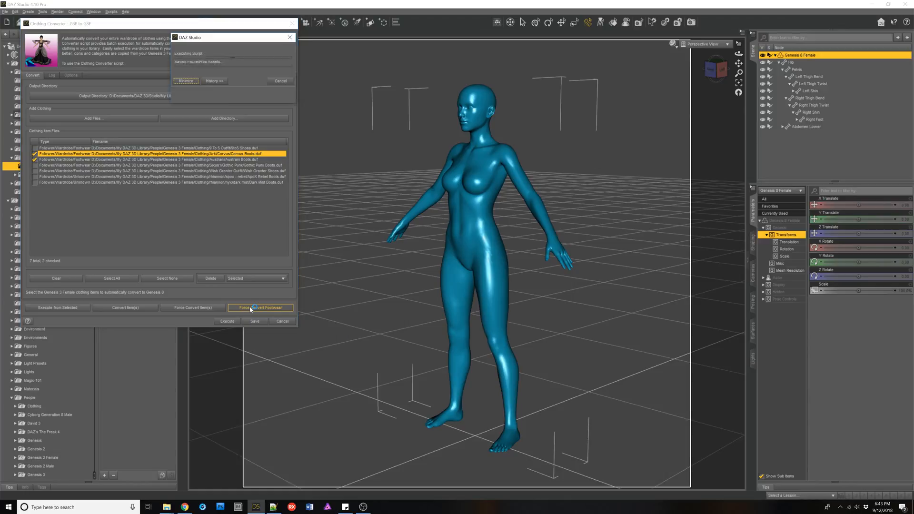
Step: Run Force Convert Footwear and accept a Bend Foot of about 39–40 in the Foot Poser
left_click(260, 308)
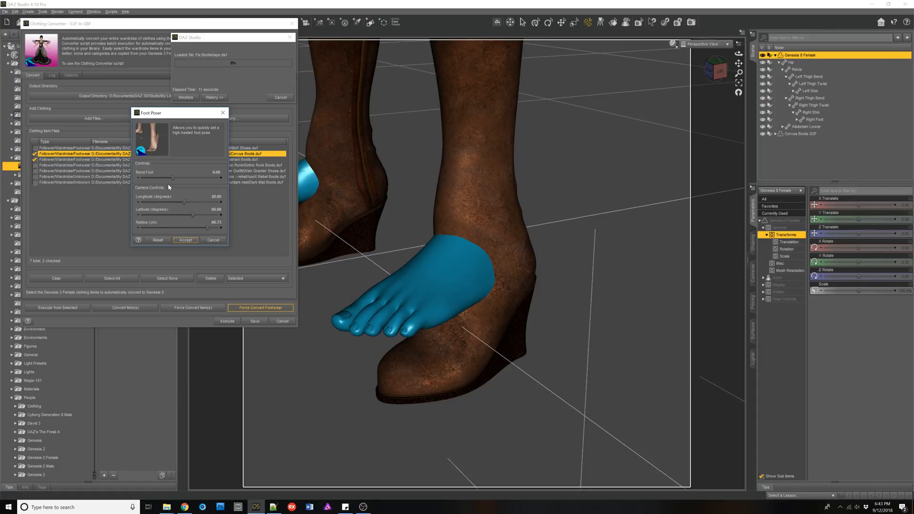
mouse_move(170, 178)
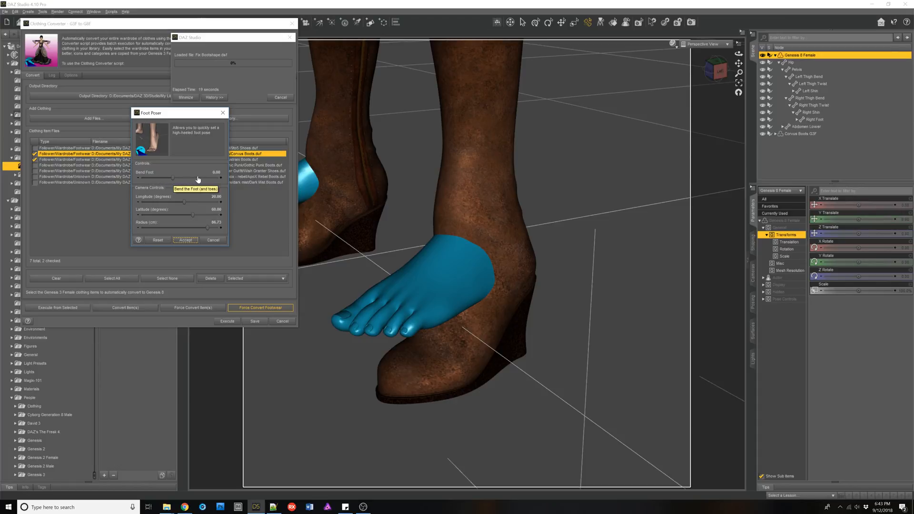
left_click_drag(176, 177, 182, 177)
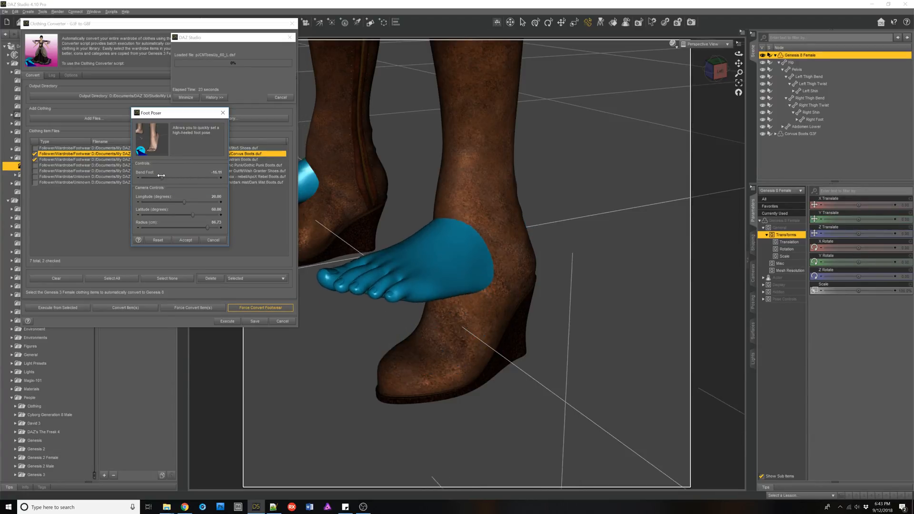
left_click_drag(162, 176, 201, 177)
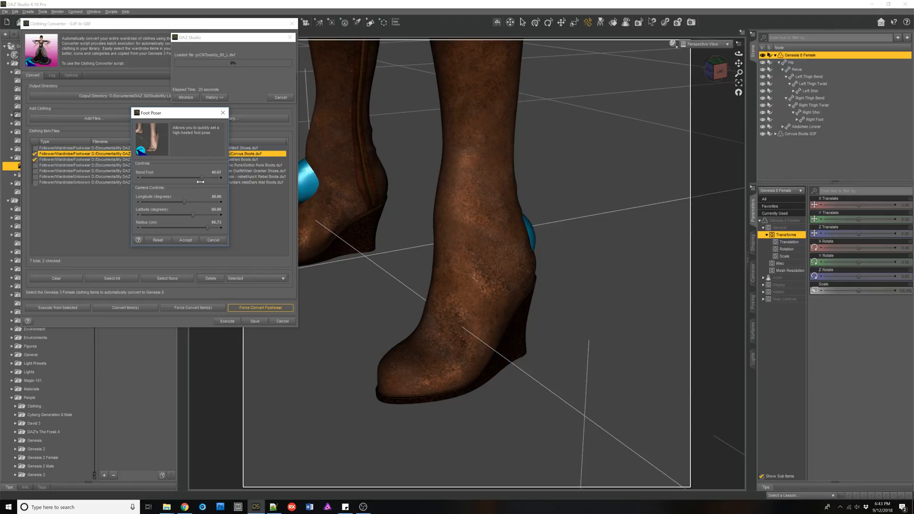
left_click_drag(207, 178, 201, 178)
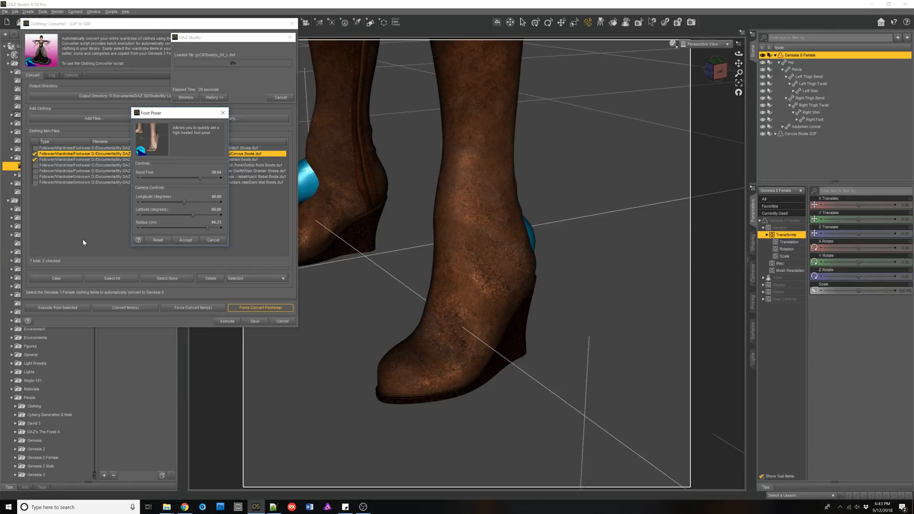
mouse_move(151, 232)
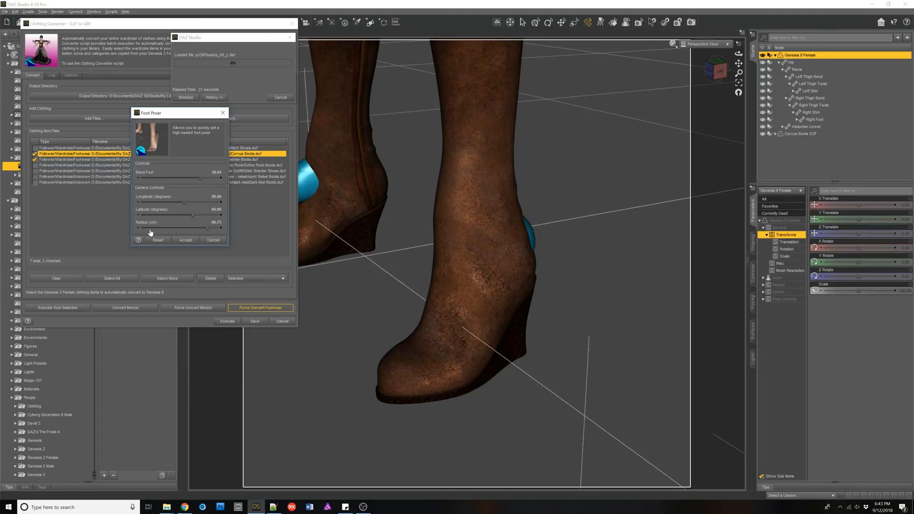
mouse_move(538, 247)
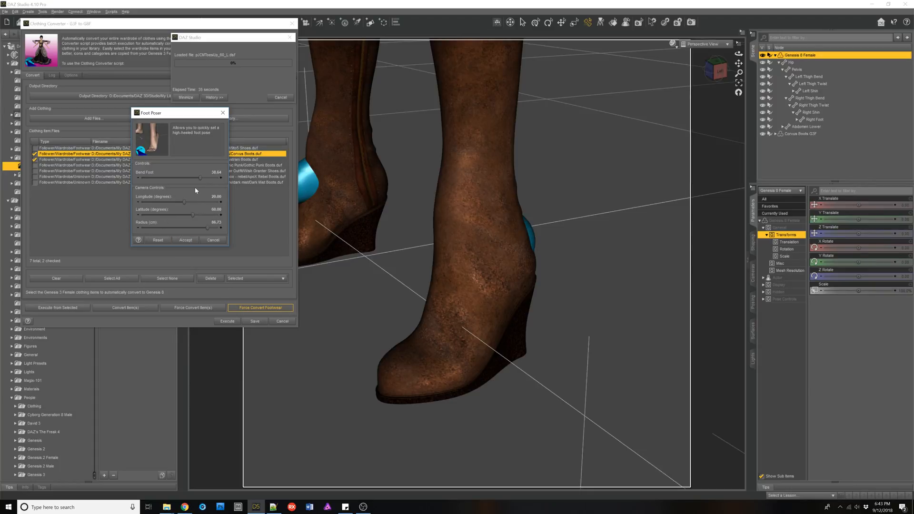
mouse_move(185, 240)
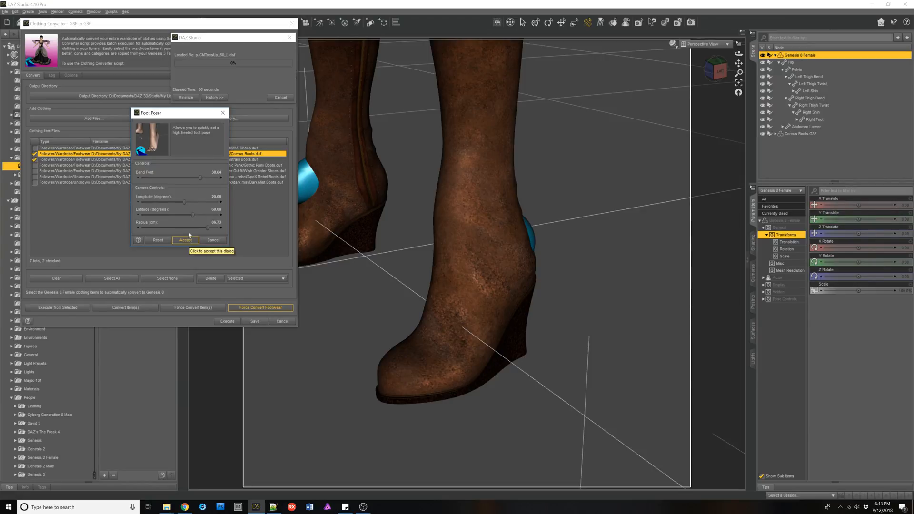
left_click(157, 240)
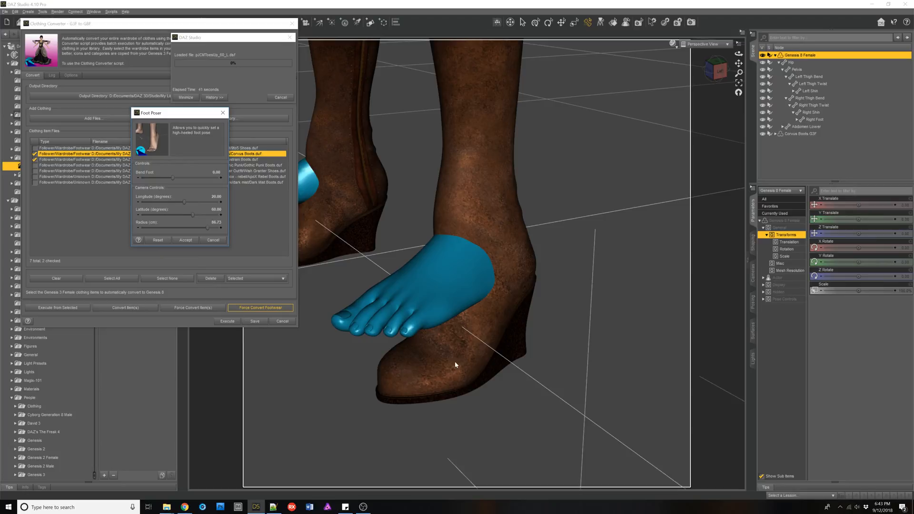
mouse_move(173, 179)
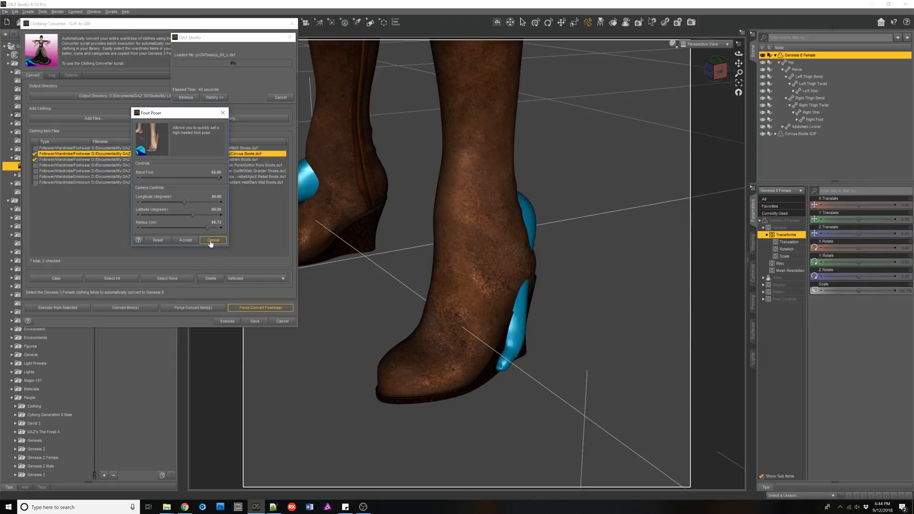
mouse_move(213, 240)
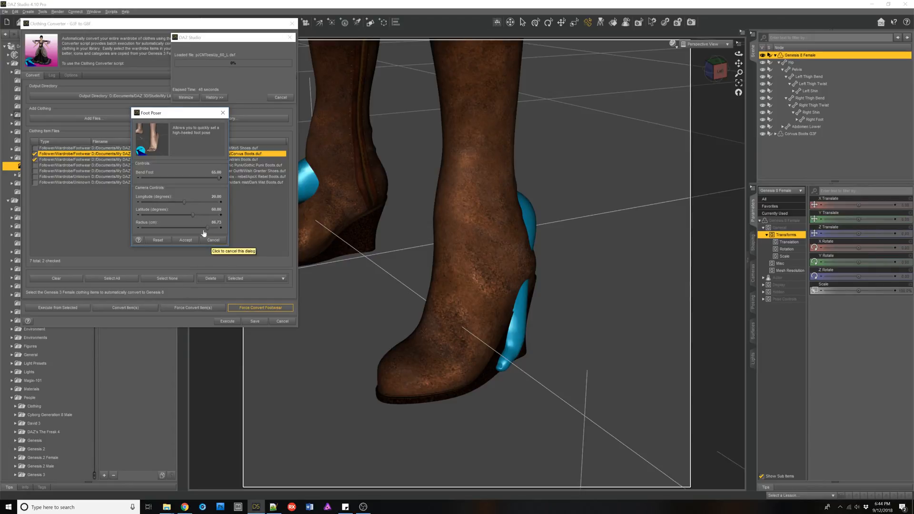
mouse_move(184, 191)
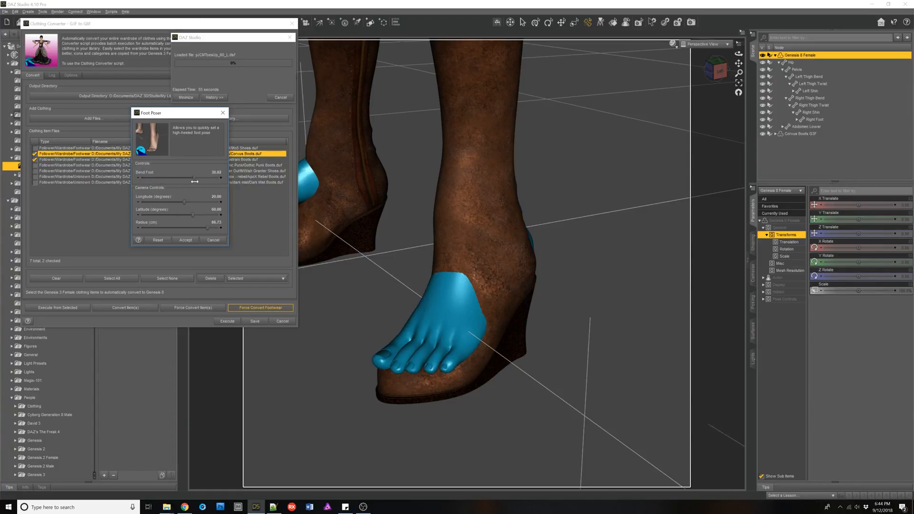
Step: Bend the foot to fit the boot on the second pass and accept it, finishing the Corvus Boots conversion
left_click_drag(194, 177, 201, 177)
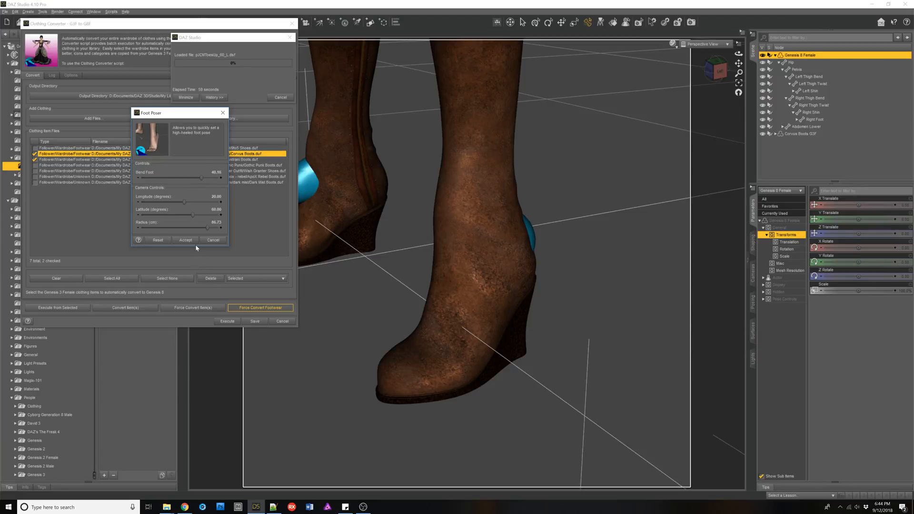
left_click(186, 240)
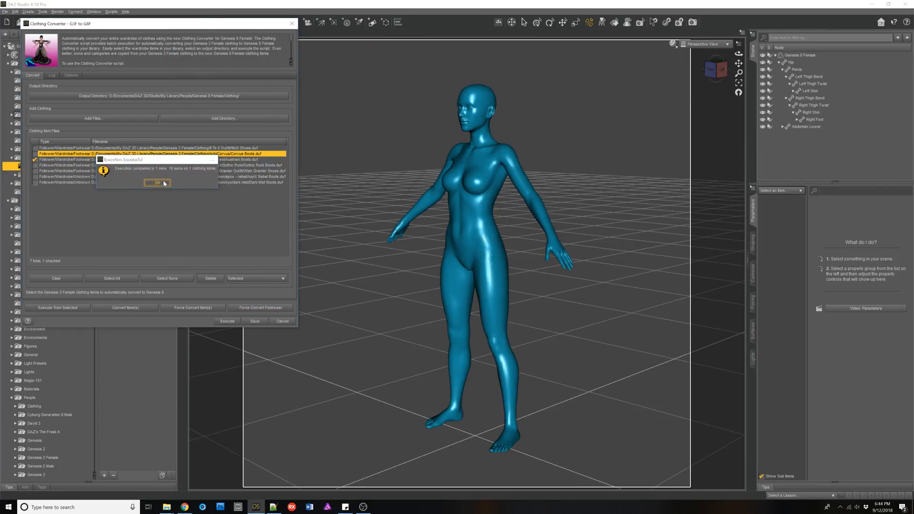
Step: Dismiss the success notice, tick four more shoe and boot files, and execute the conversion
left_click(156, 182)
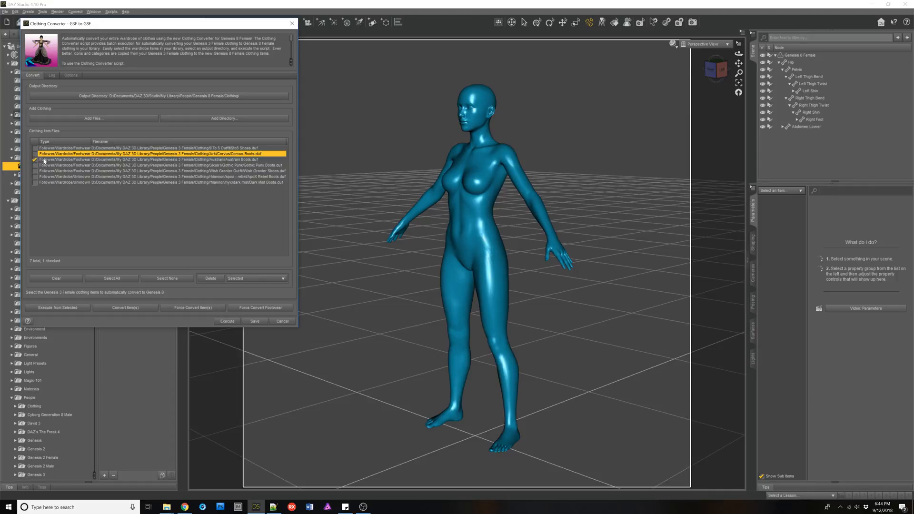
left_click(35, 148)
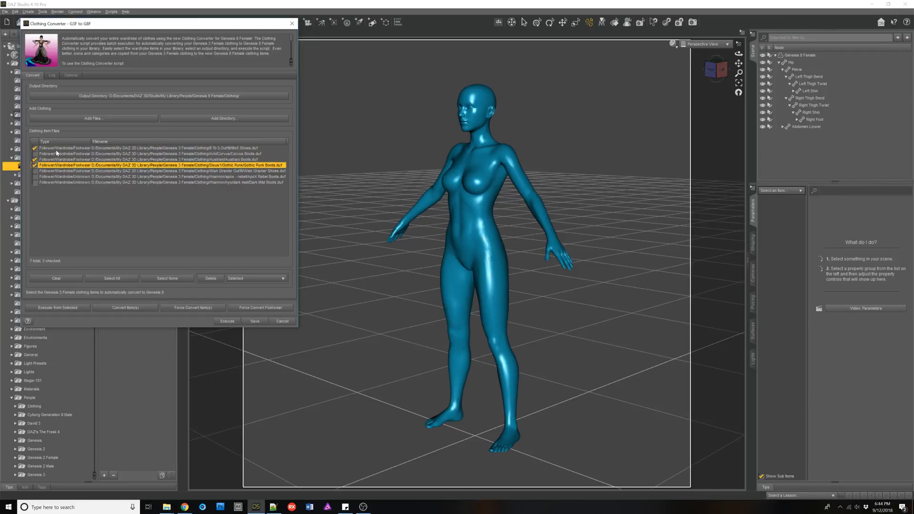
left_click(146, 148)
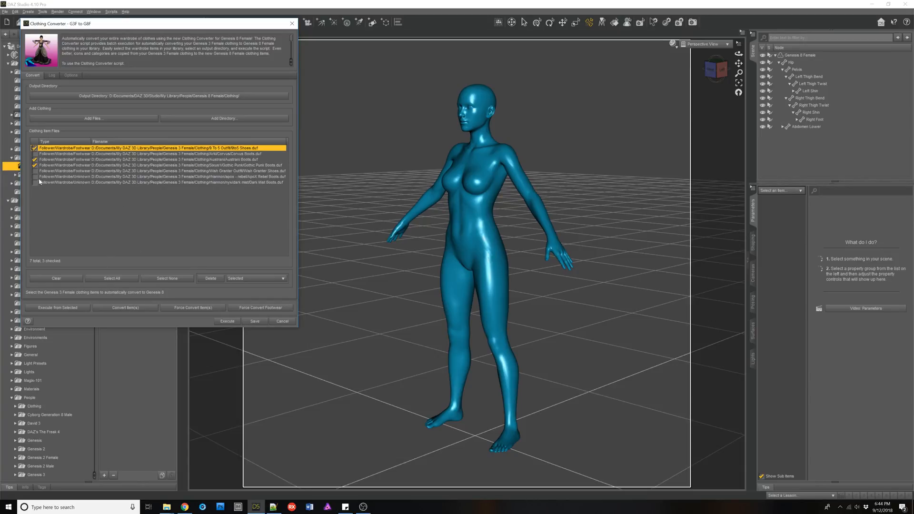
left_click(35, 176)
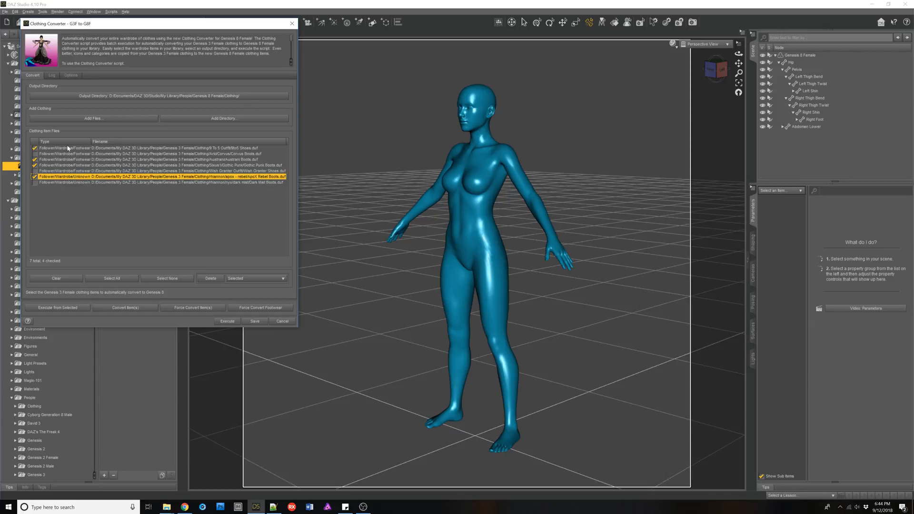
mouse_move(84, 212)
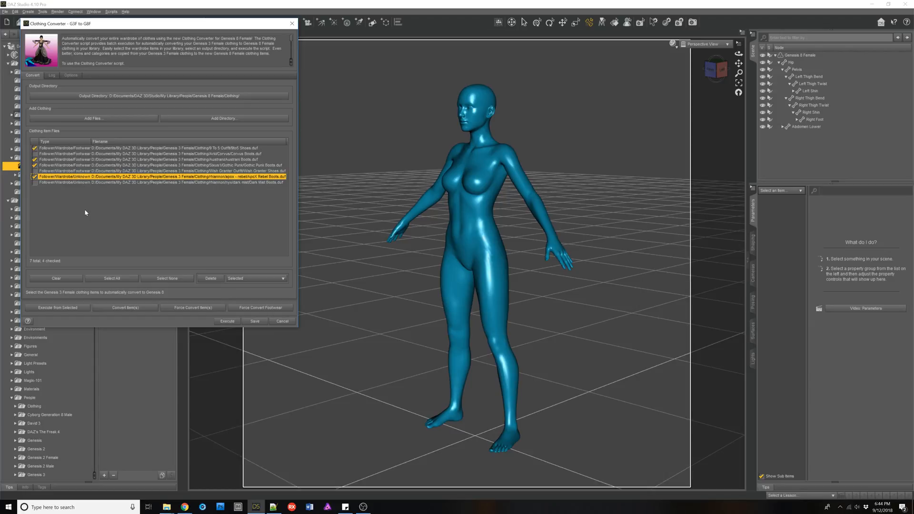
mouse_move(129, 272)
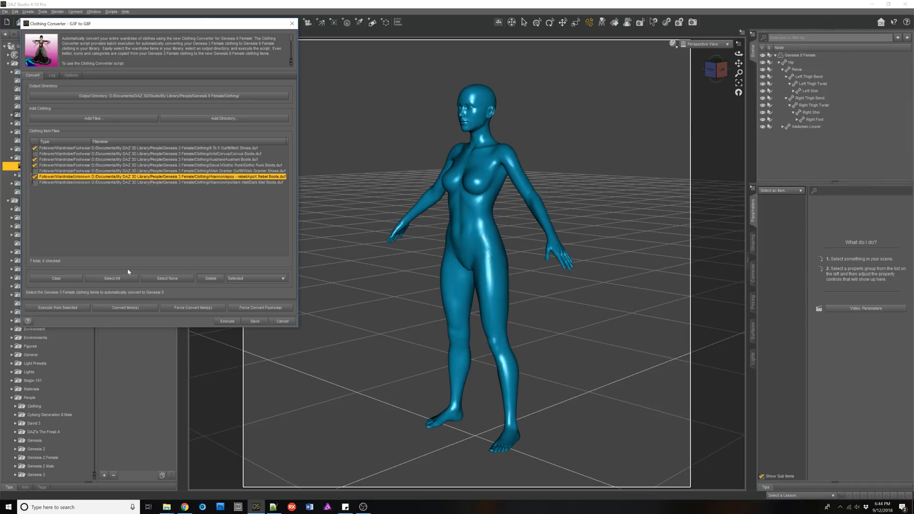
mouse_move(83, 217)
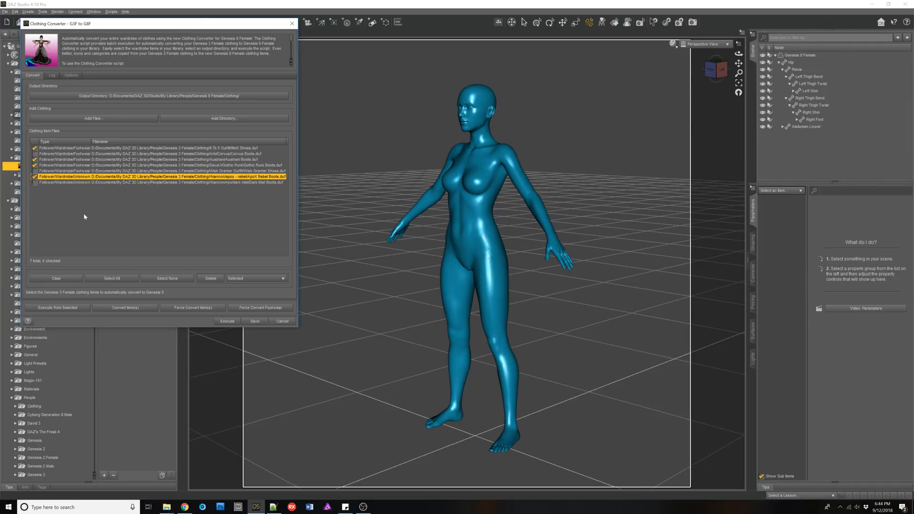
left_click(227, 321)
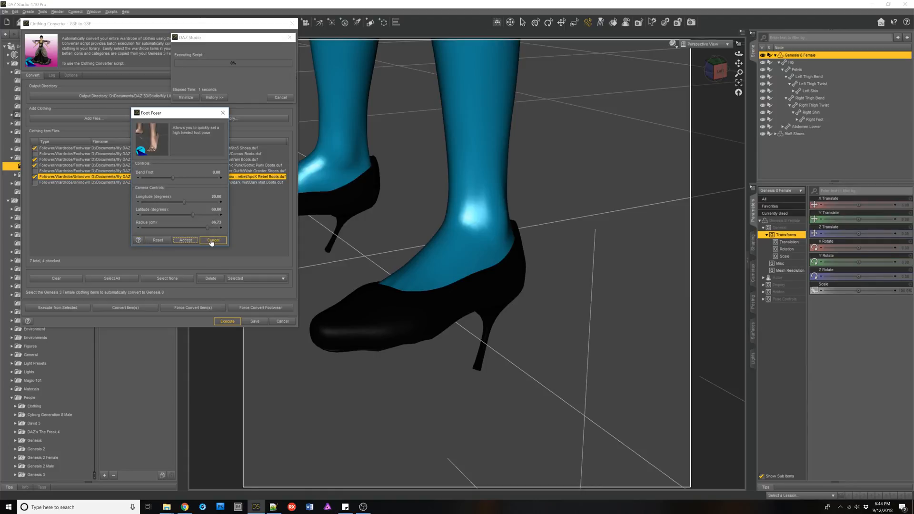
Step: Cancel the heel pose for the red boots and accept no foot bend for the black boots
left_click(213, 240)
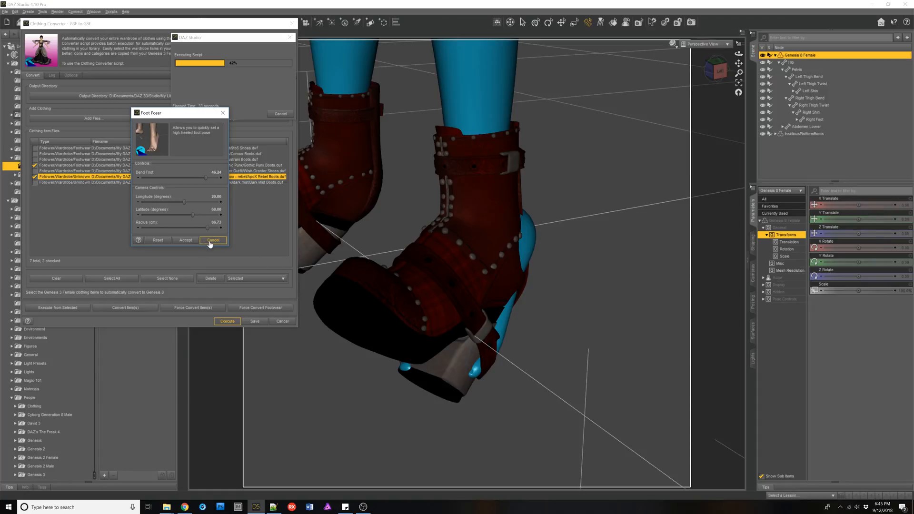
left_click(213, 240)
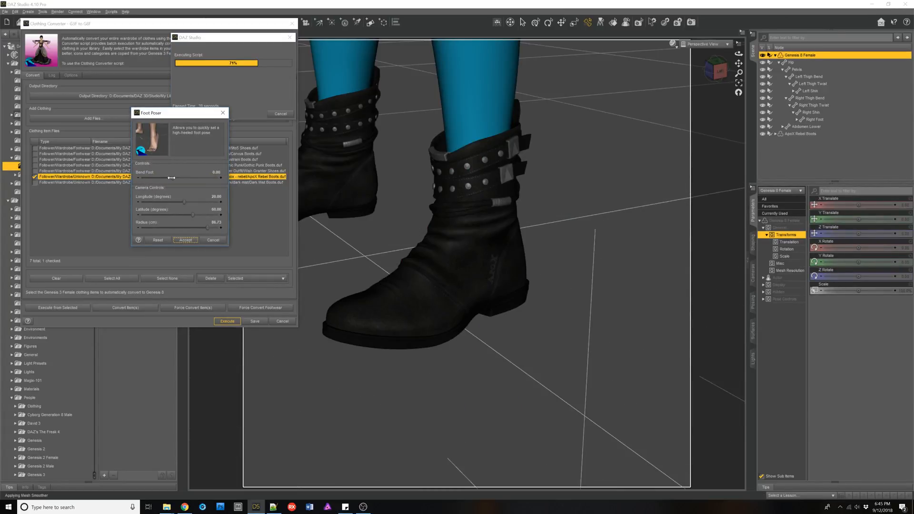
mouse_move(98, 195)
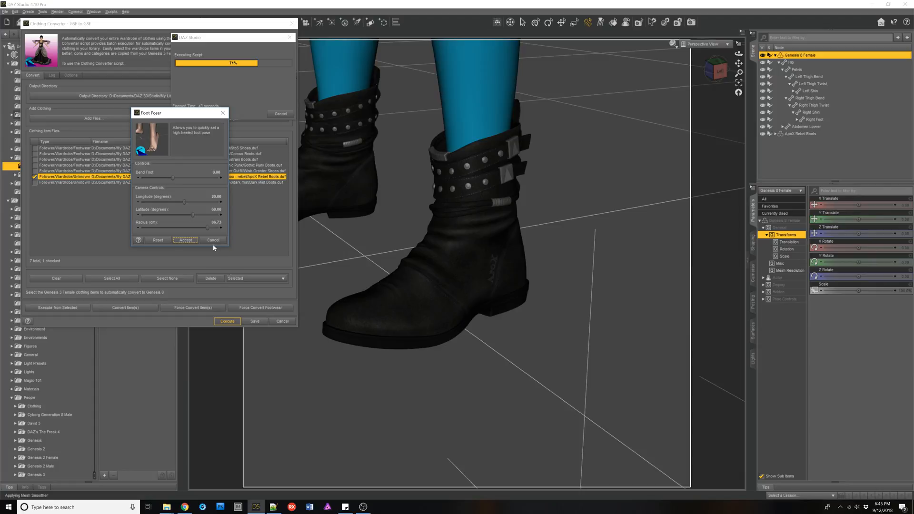
left_click(185, 240)
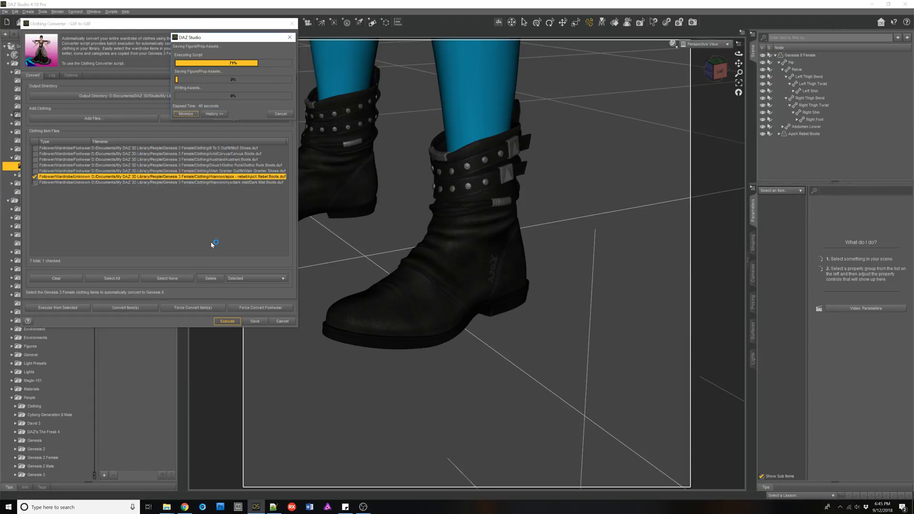
mouse_move(107, 204)
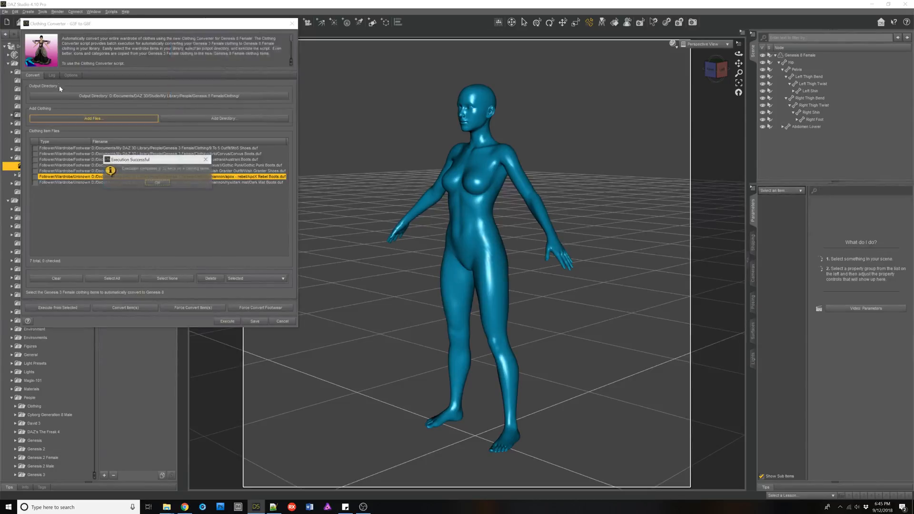
Step: Dismiss the Execution Successful notice, glance at Options, and close the Clothing Converter
left_click(157, 183)
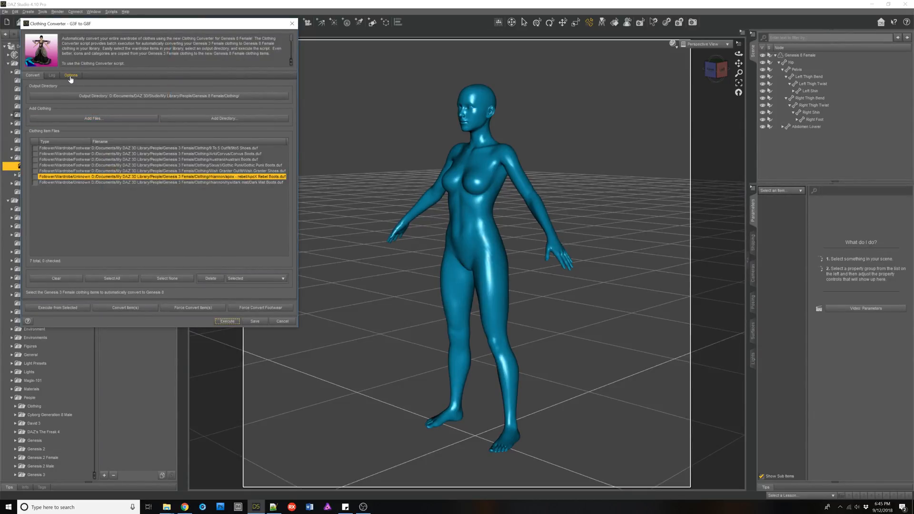
left_click(71, 74)
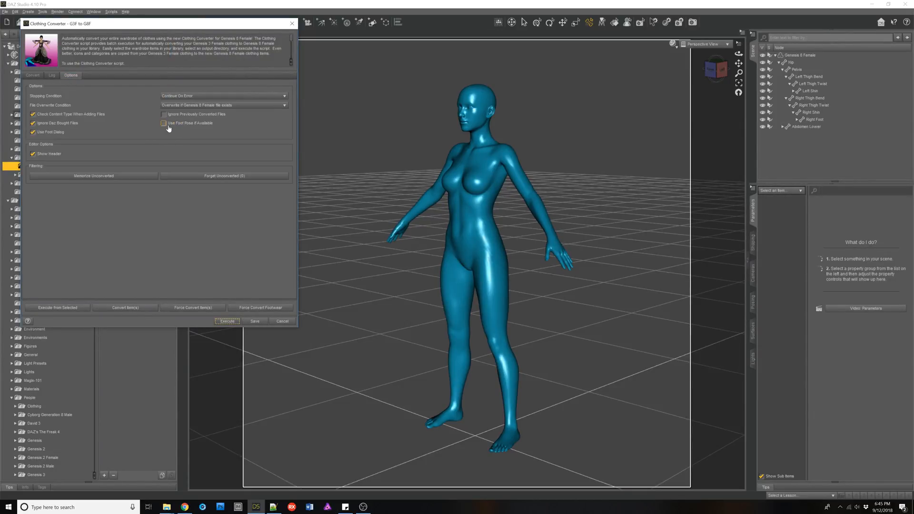
mouse_move(165, 123)
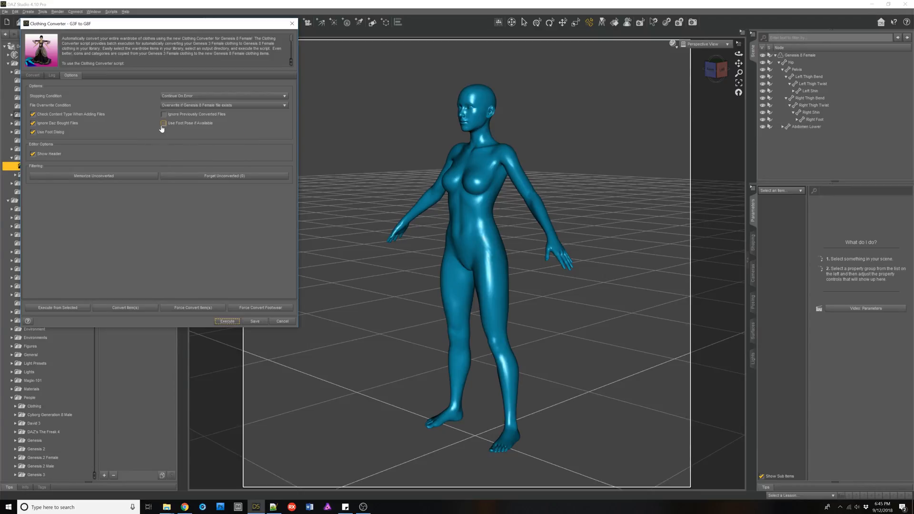
mouse_move(164, 123)
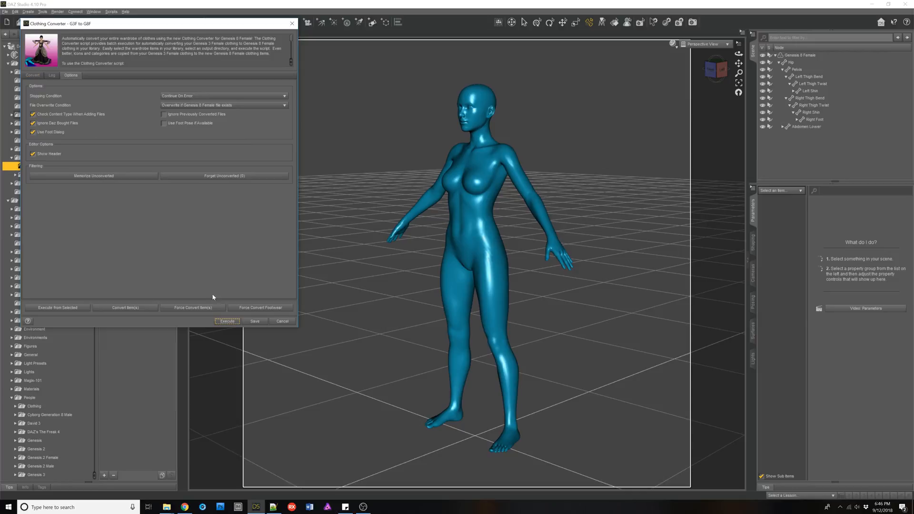
left_click(283, 321)
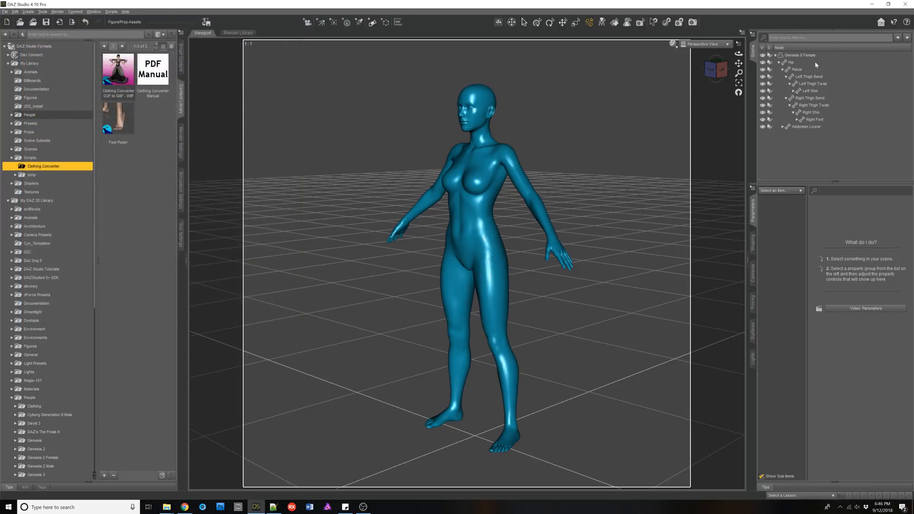
Step: Search the Wardrobe in Smart Content for 'corvus' and load the converted Corvus Boots
left_click(800, 55)
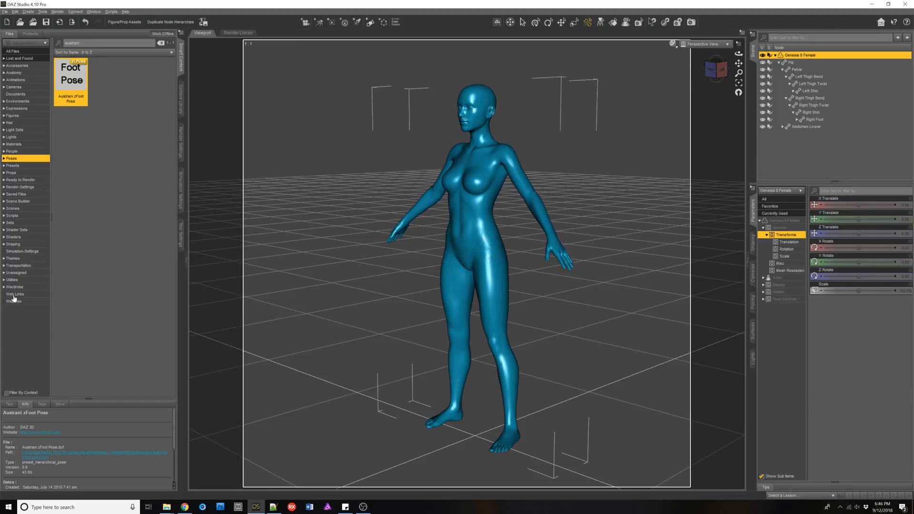
left_click(15, 287)
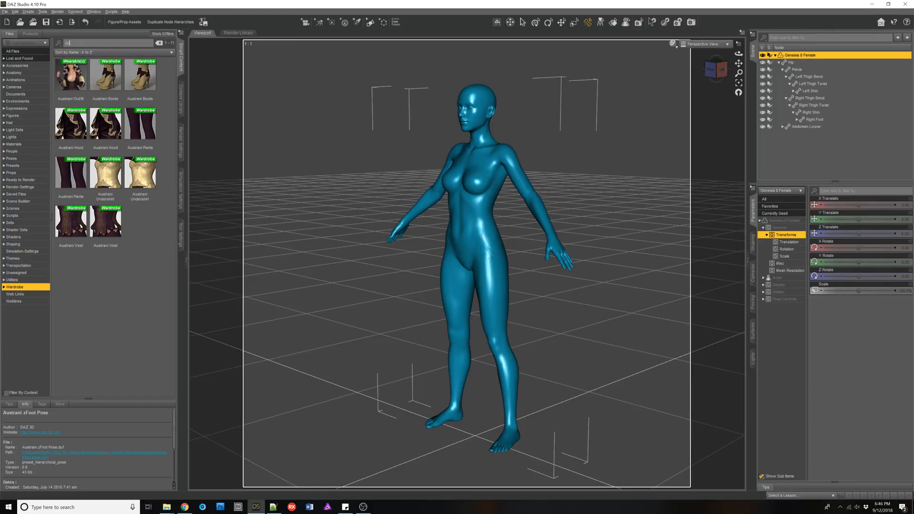
type("corvus")
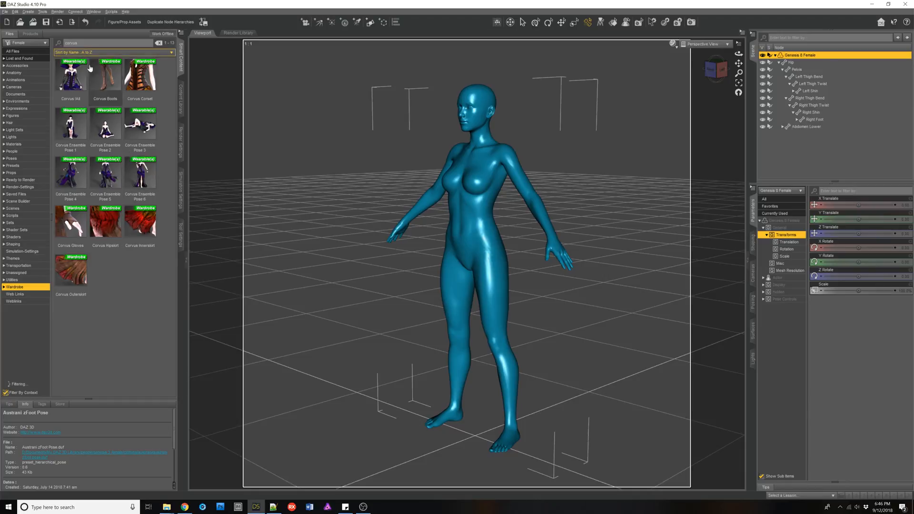
left_click(104, 75)
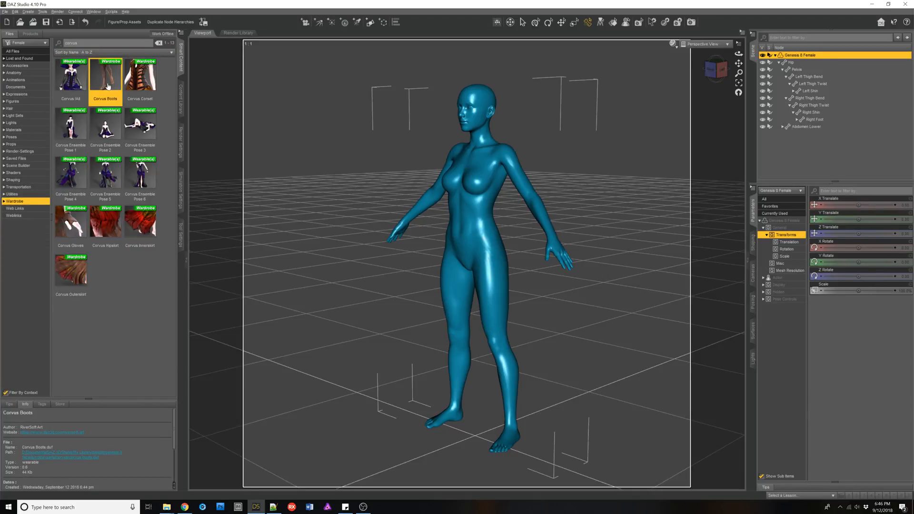
double_click(106, 76)
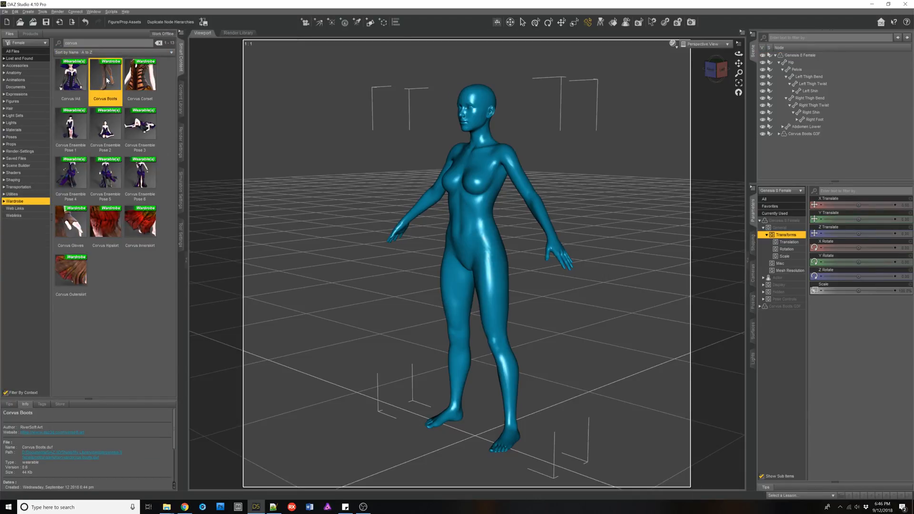
double_click(105, 76)
type("austrani")
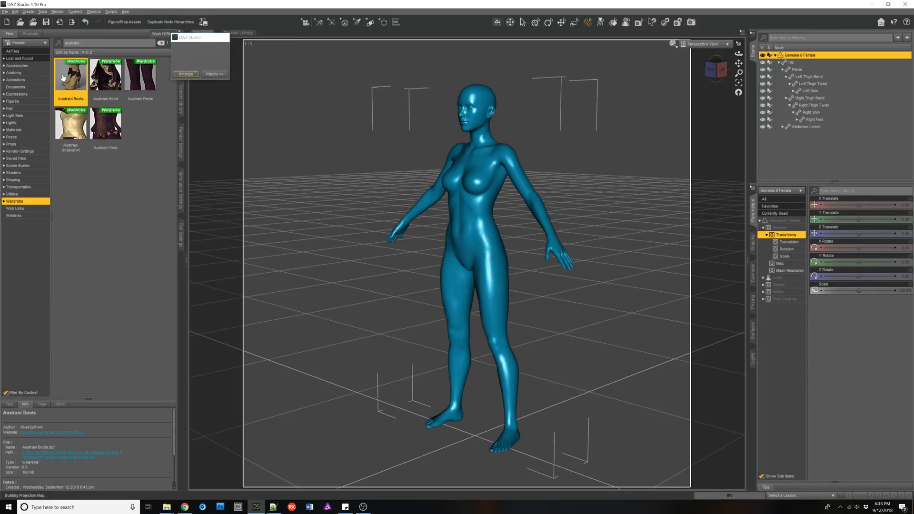
Step: Load the converted Austrian Boots onto the Genesis 8 Female
double_click(71, 74)
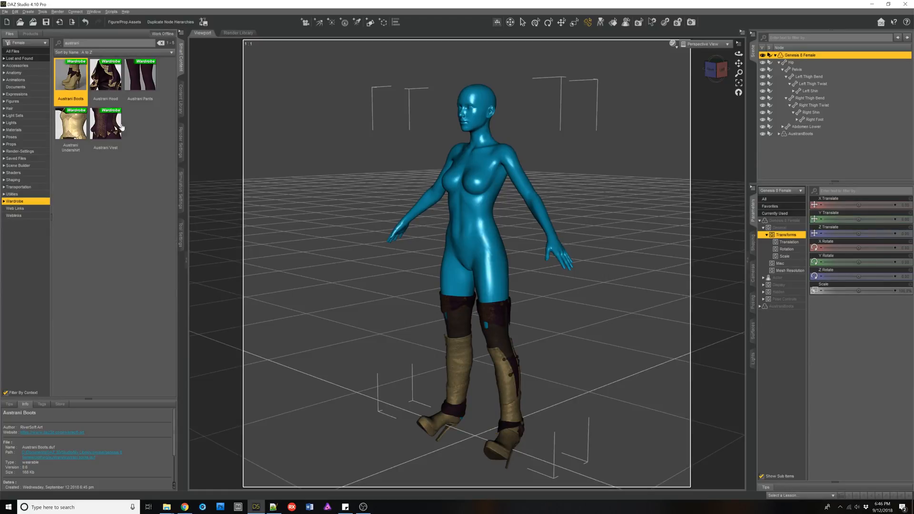
mouse_move(204, 181)
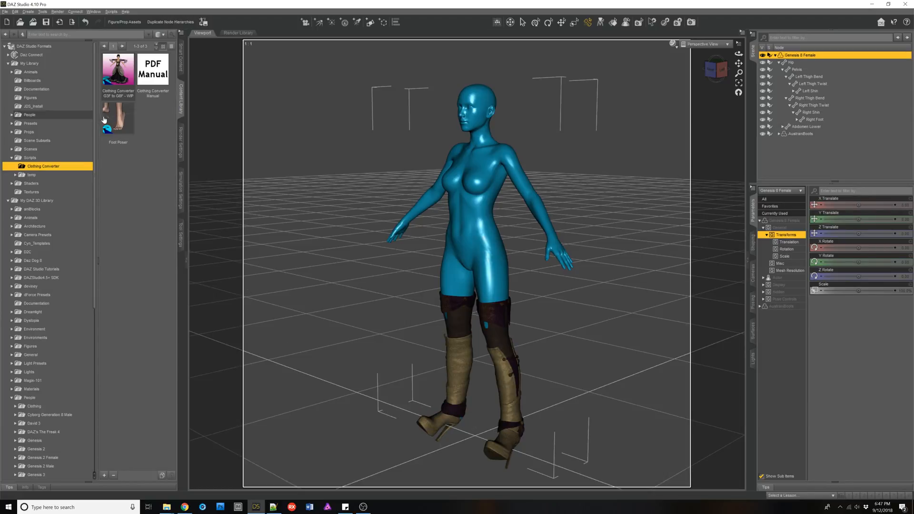
Step: Use Foot Poser to bend the feet into the Austrian Boots' heels and accept the pose
double_click(118, 116)
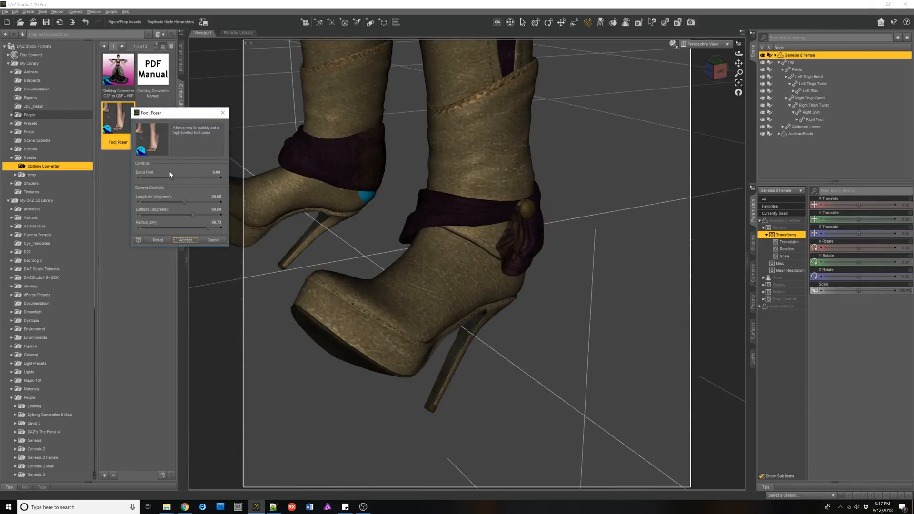
left_click_drag(140, 179, 220, 178)
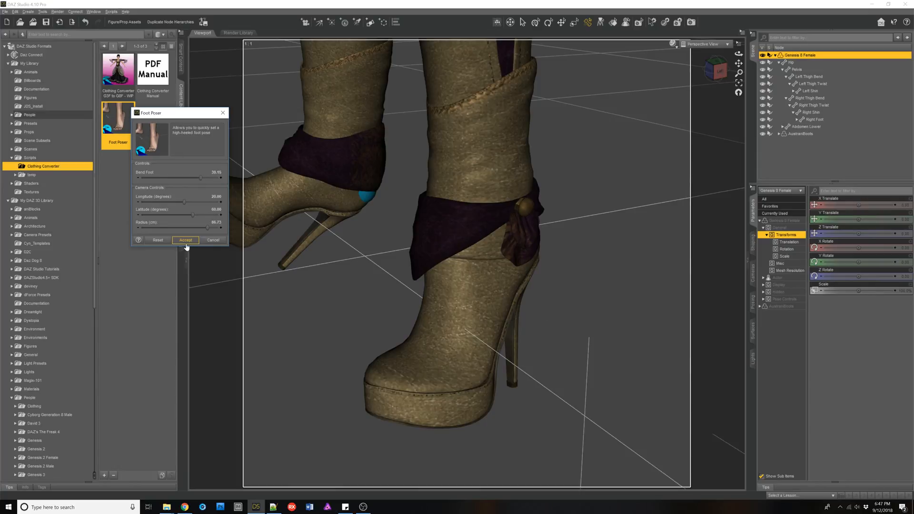
left_click(186, 240)
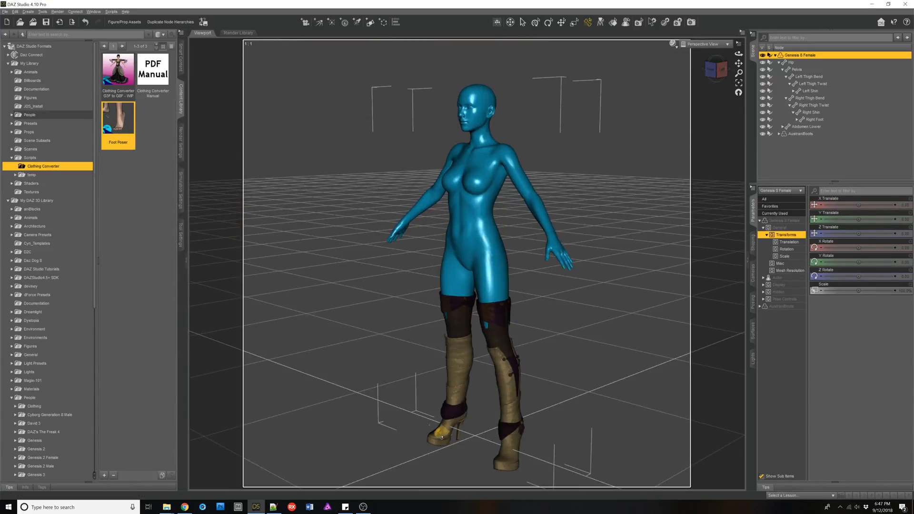
Step: Reopen Foot Poser, try a further bend, reset it and cancel without changes
double_click(118, 116)
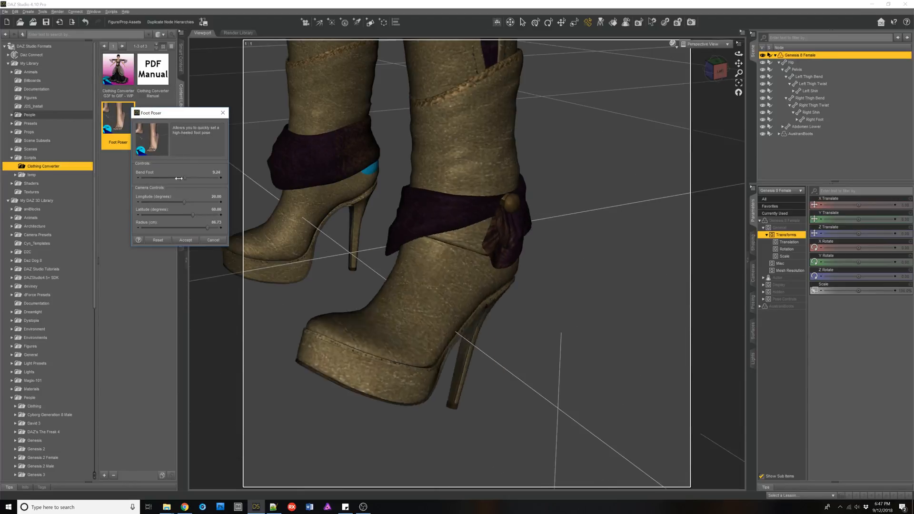
left_click_drag(180, 178, 188, 178)
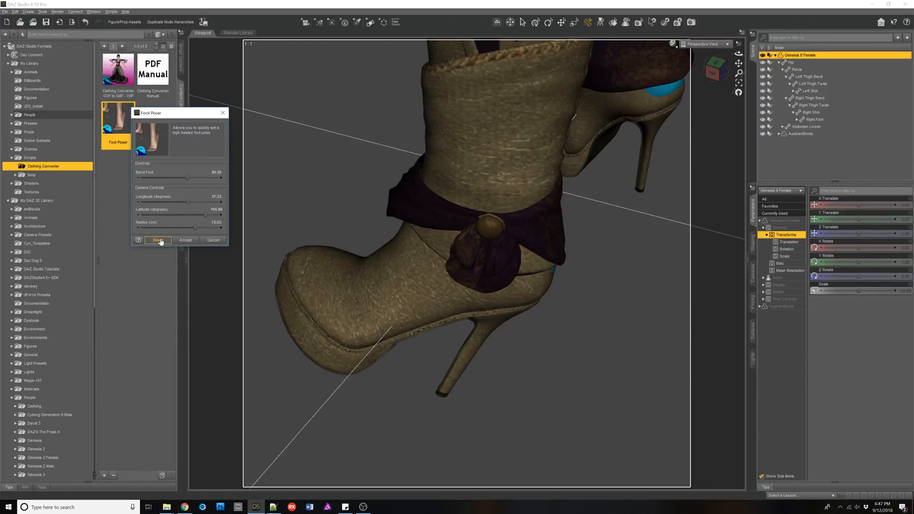
left_click(157, 240)
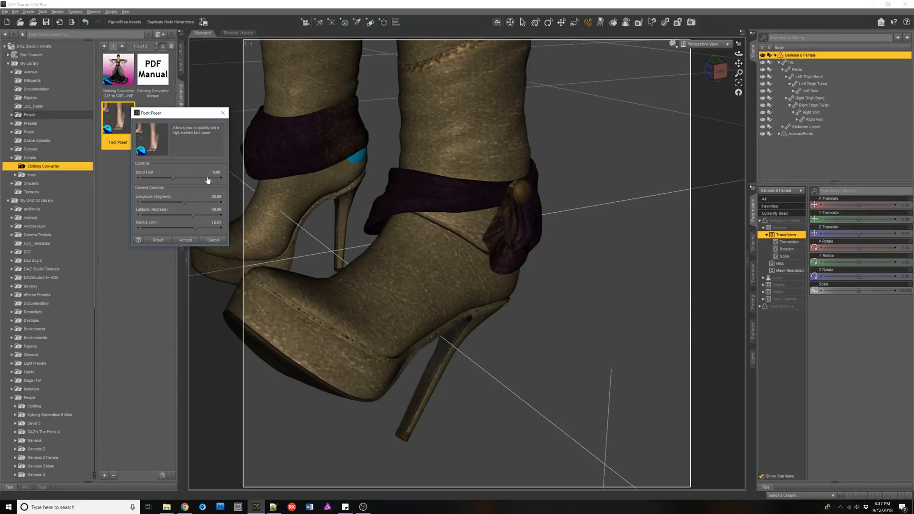
mouse_move(179, 211)
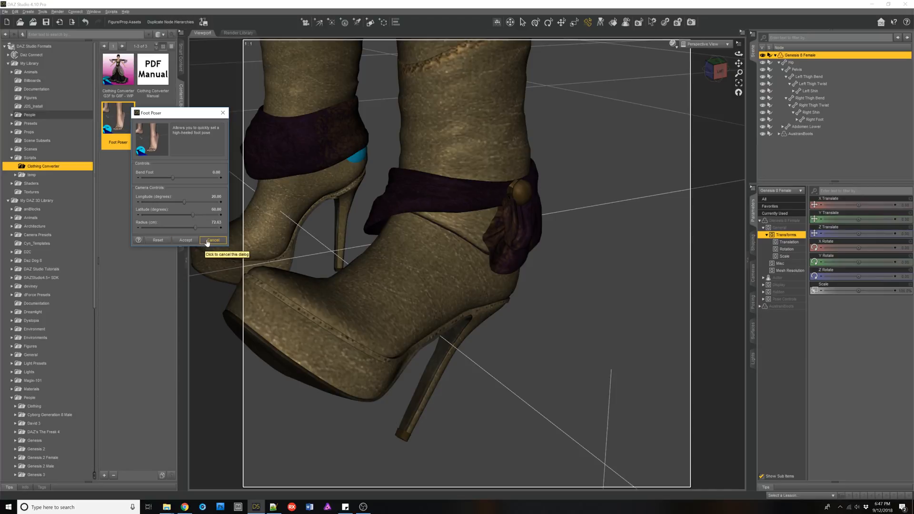
left_click(213, 240)
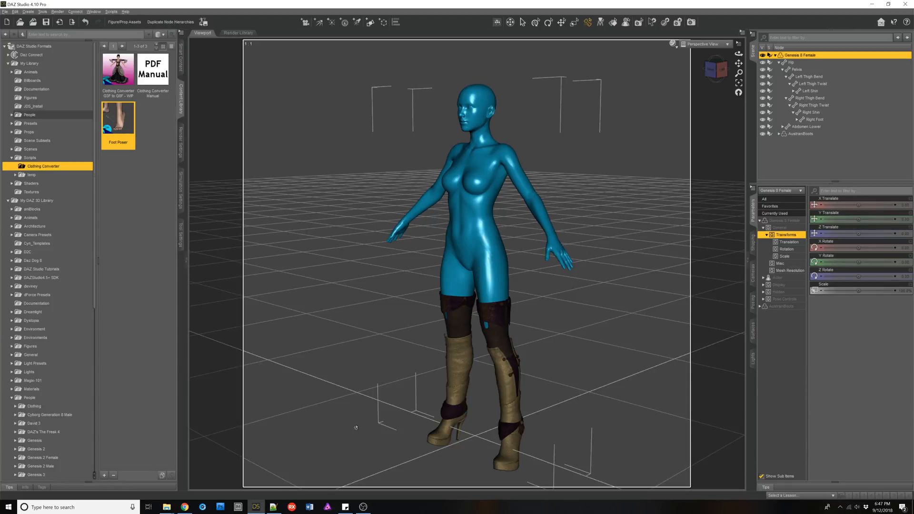
mouse_move(321, 419)
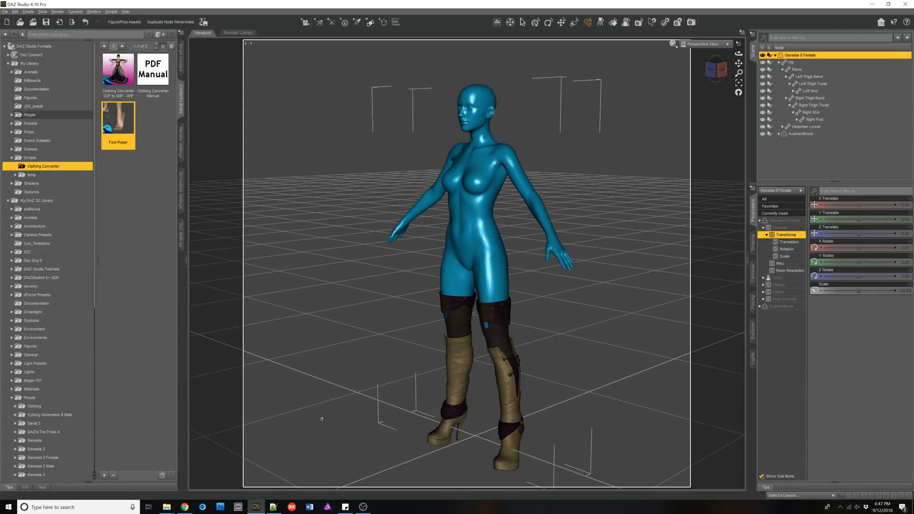